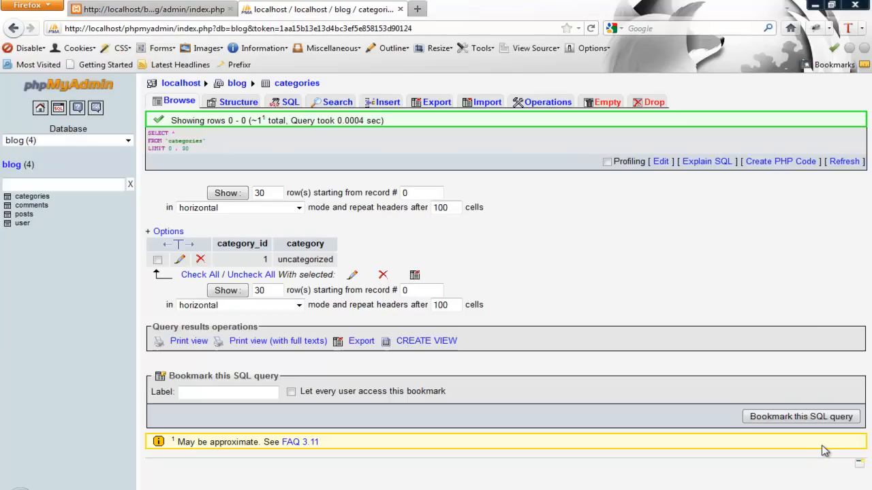
{"action": "mouse_move", "coordinate": [469, 259]}
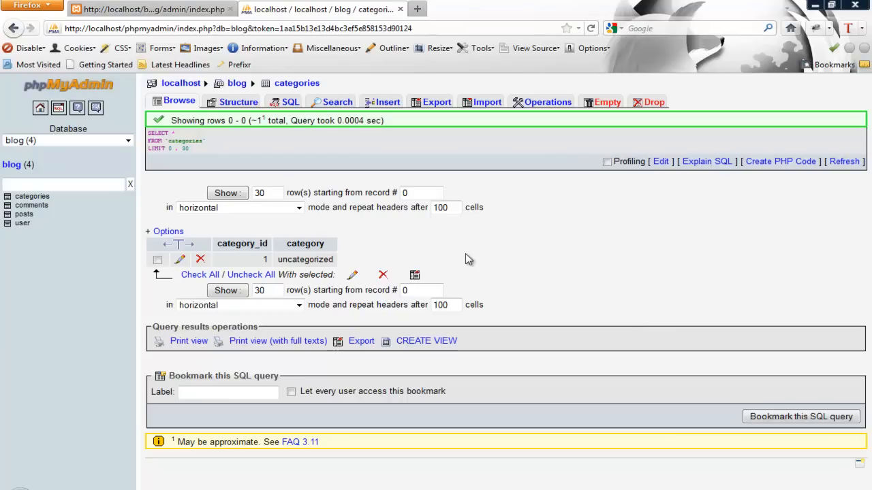
{"action": "mouse_move", "coordinate": [386, 247]}
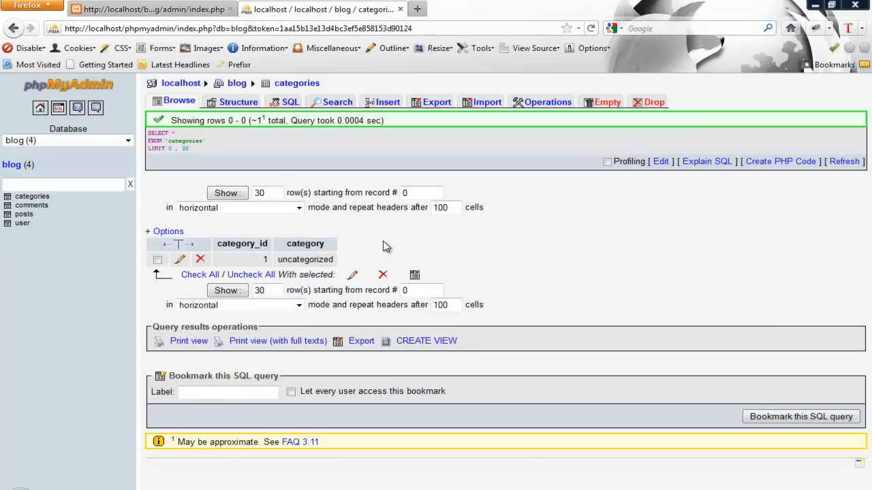
{"action": "mouse_move", "coordinate": [157, 9]}
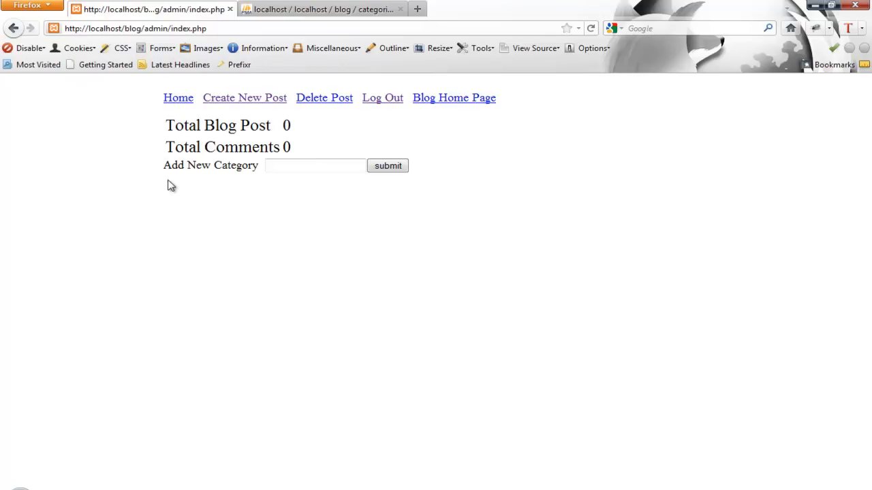
{"action": "mouse_move", "coordinate": [316, 229]}
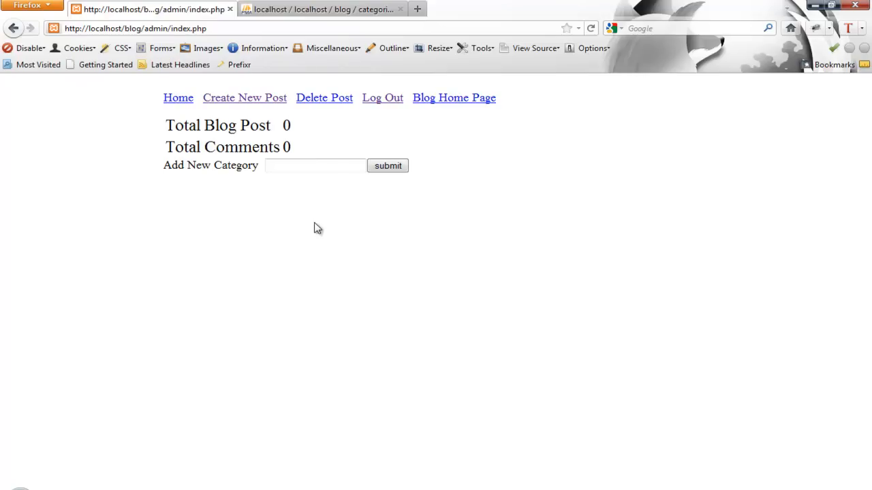
Bring up the localhost/blog/admin/index.php page with the Add New Category form
{"action": "left_click", "coordinate": [313, 167]}
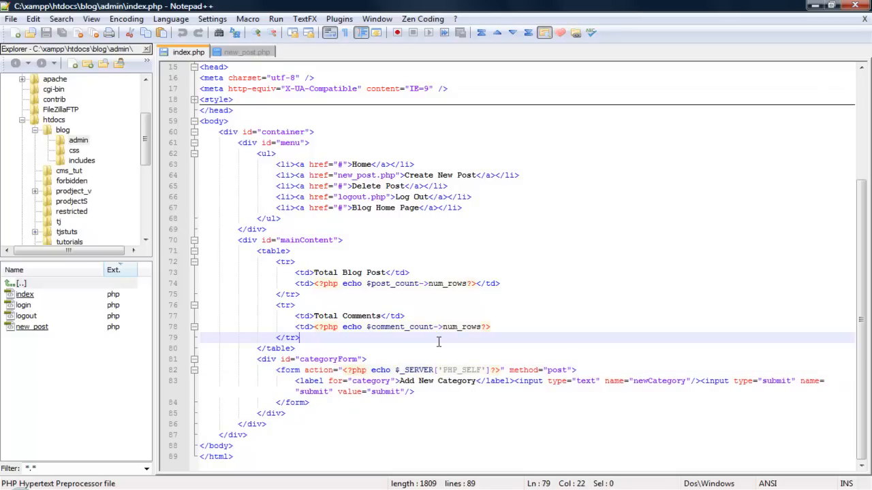
After the comment count query at the top of index.php, add if(isset($_POST['submit'])){
{"action": "key", "text": "ctrl+Home"}
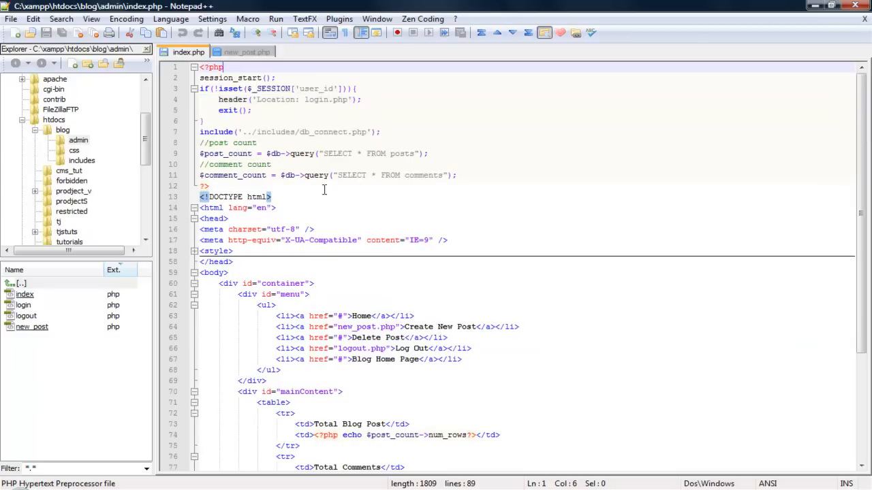
{"action": "mouse_move", "coordinate": [454, 158]}
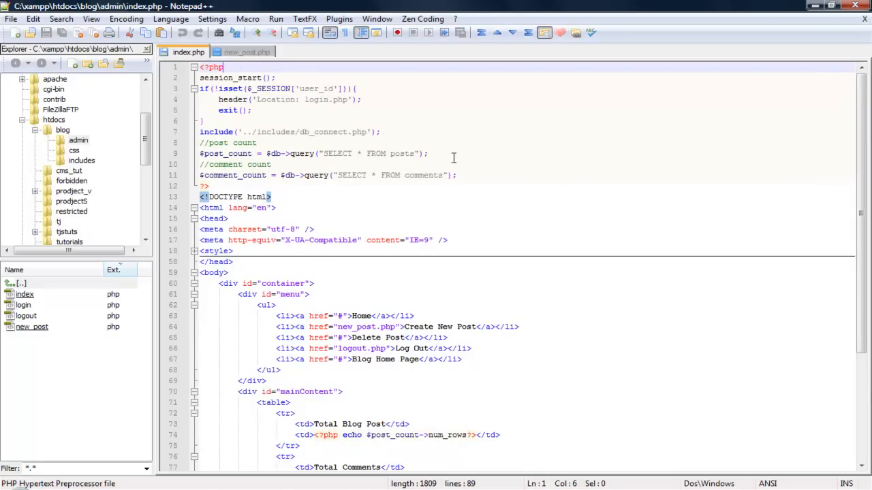
{"action": "key", "text": "Enter"}
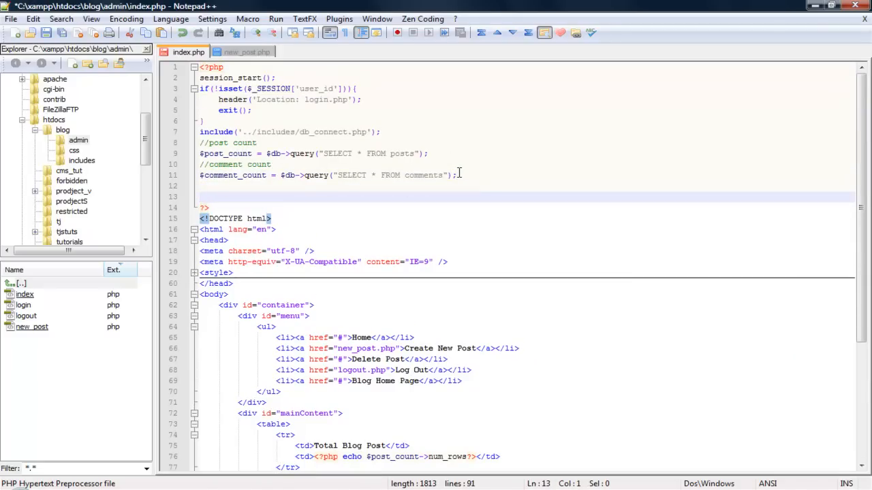
{"action": "type", "text": "if"}
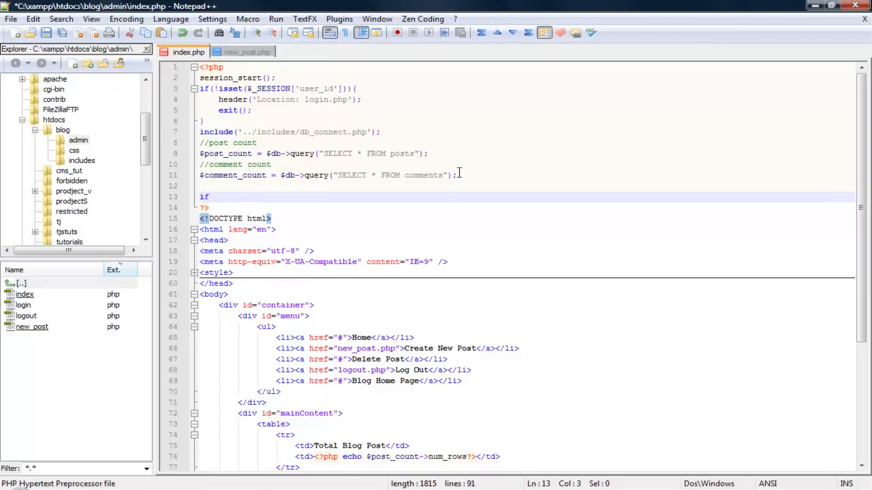
{"action": "type", "text": "(i"}
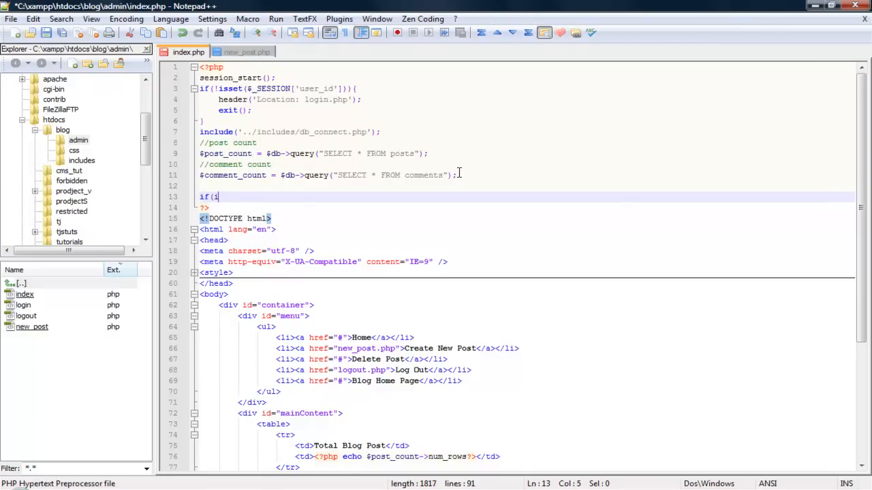
{"action": "type", "text": "sset("}
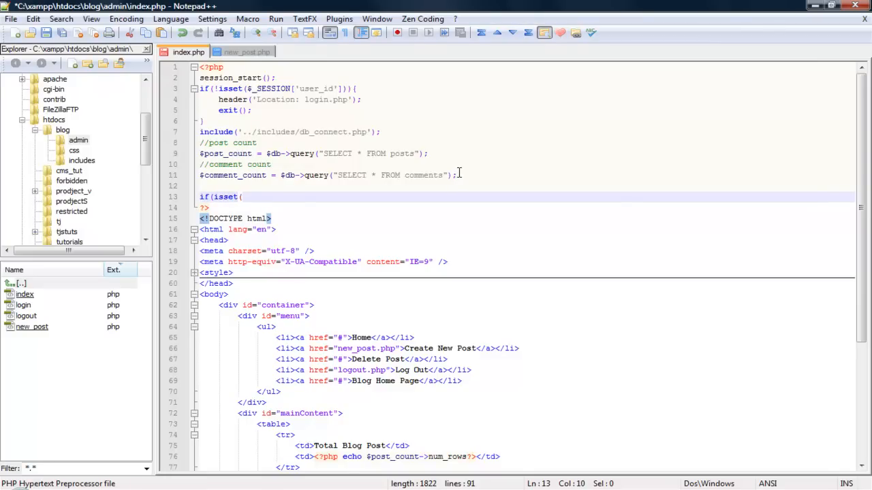
{"action": "type", "text": "$_"}
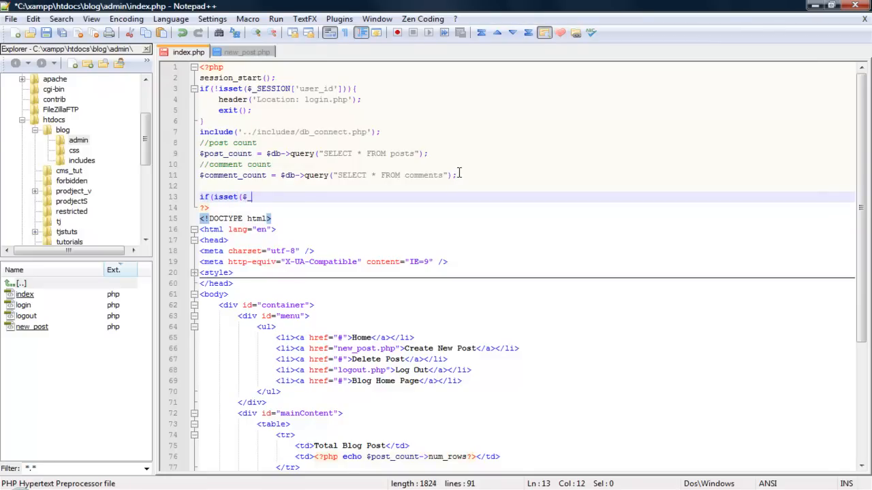
{"action": "type", "text": "POS"}
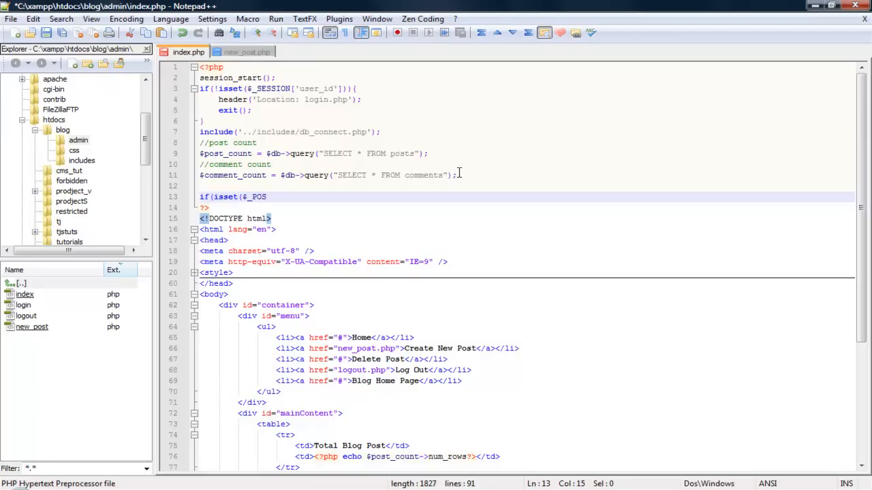
{"action": "type", "text": "["}
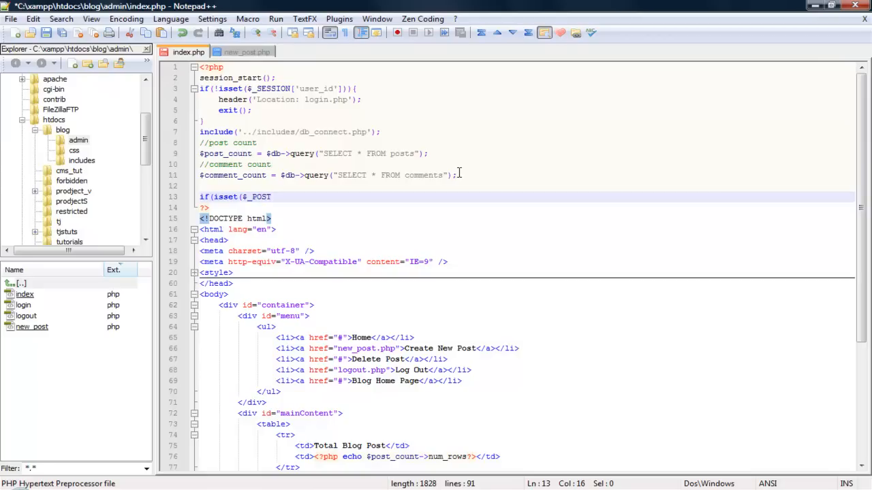
{"action": "type", "text": "'submit"}
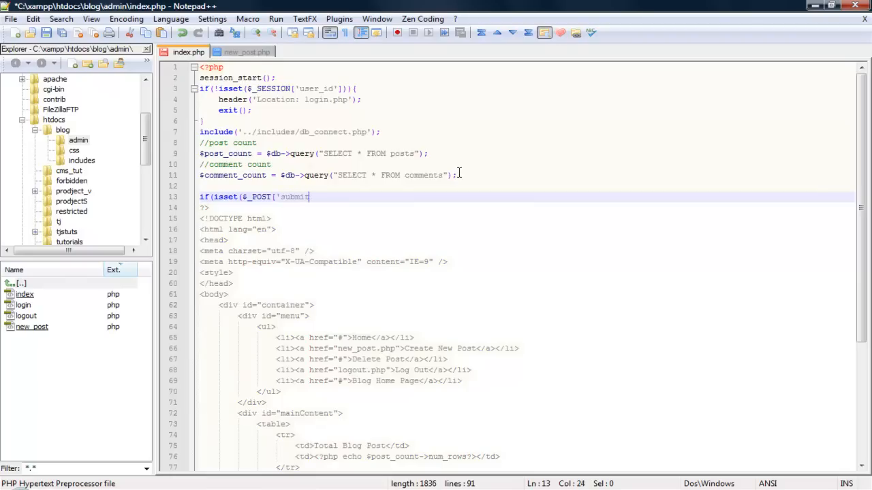
{"action": "type", "text": "'"}
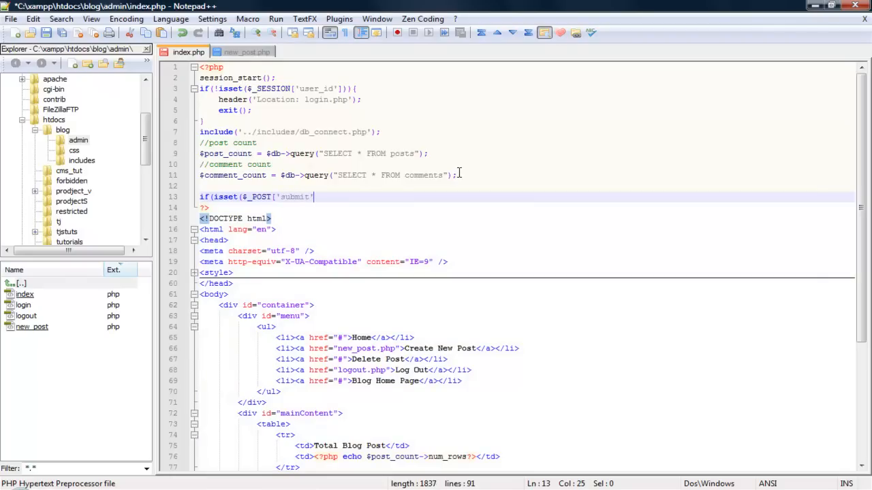
{"action": "type", "text": ")){"}
{"action": "type", "text": "}"}
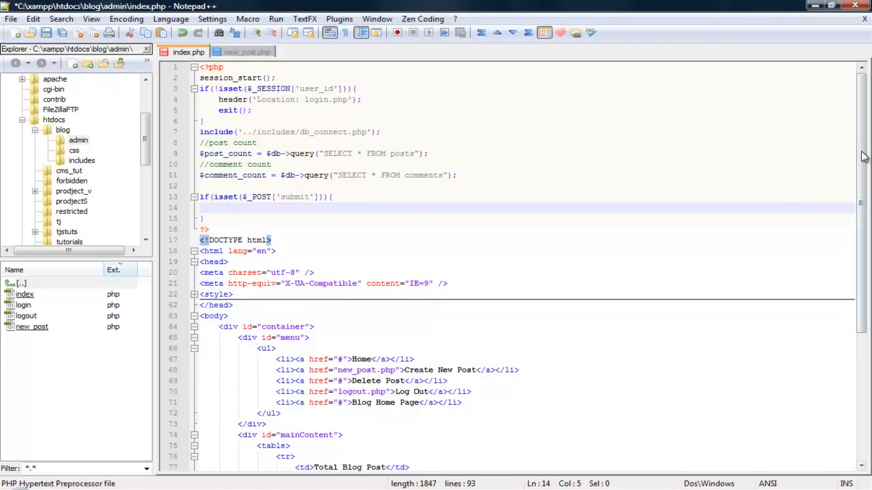
Confirm the form field name, then write $newCategory = $_POST['newCategory'] inside the if block
{"action": "scroll", "scroll_direction": "down", "scroll_amount": 3}
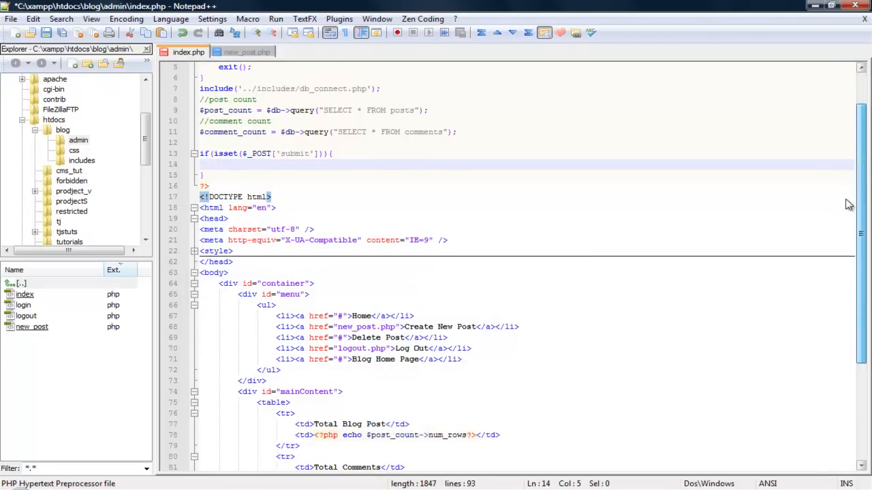
{"action": "scroll", "scroll_direction": "down", "scroll_amount": 3}
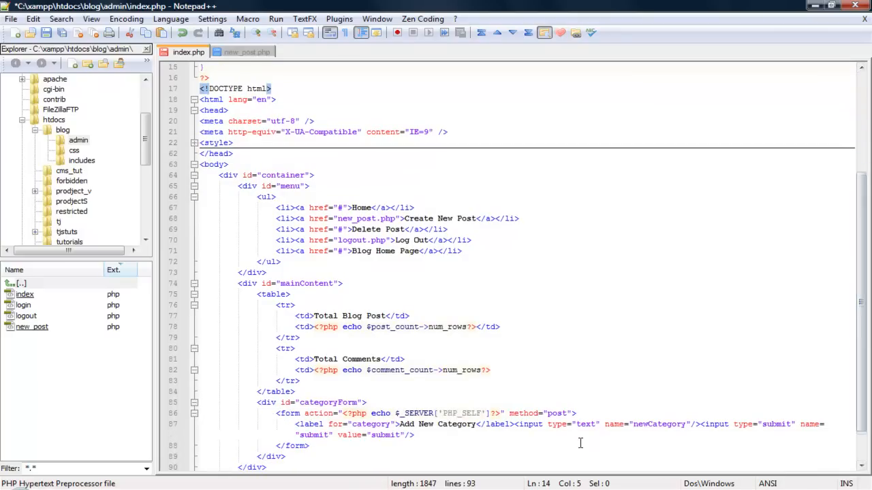
{"action": "mouse_move", "coordinate": [615, 423]}
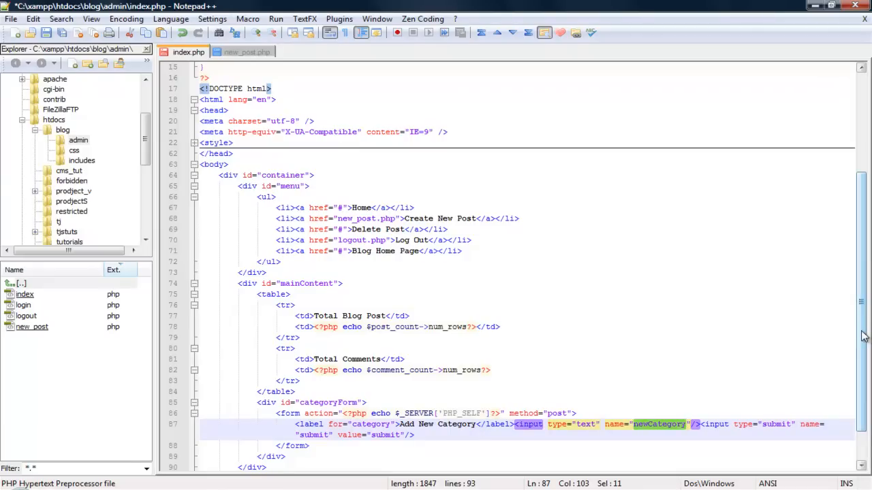
{"action": "scroll", "scroll_direction": "up", "scroll_amount": 3}
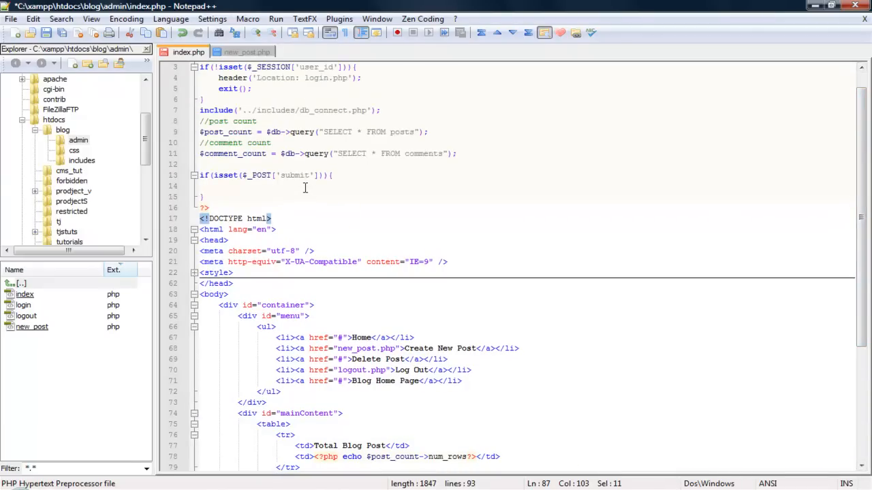
{"action": "type", "text": "$"}
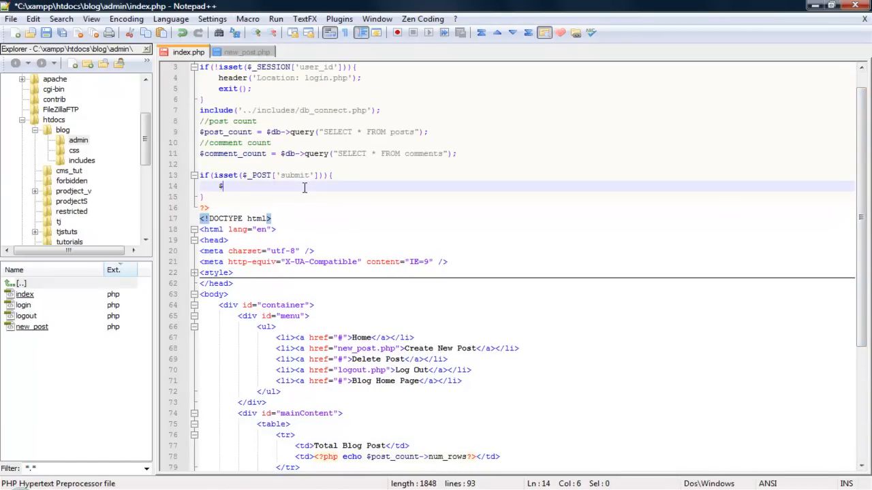
{"action": "type", "text": "newCategory ="}
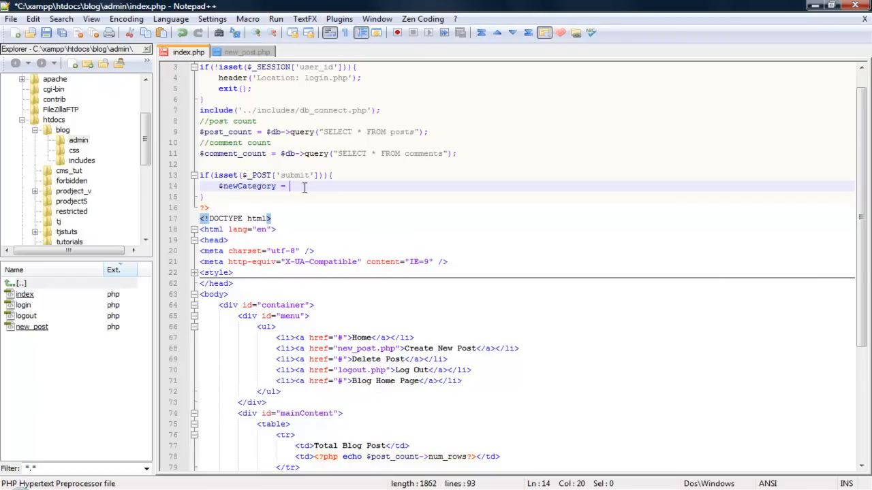
{"action": "type", "text": "$_P"}
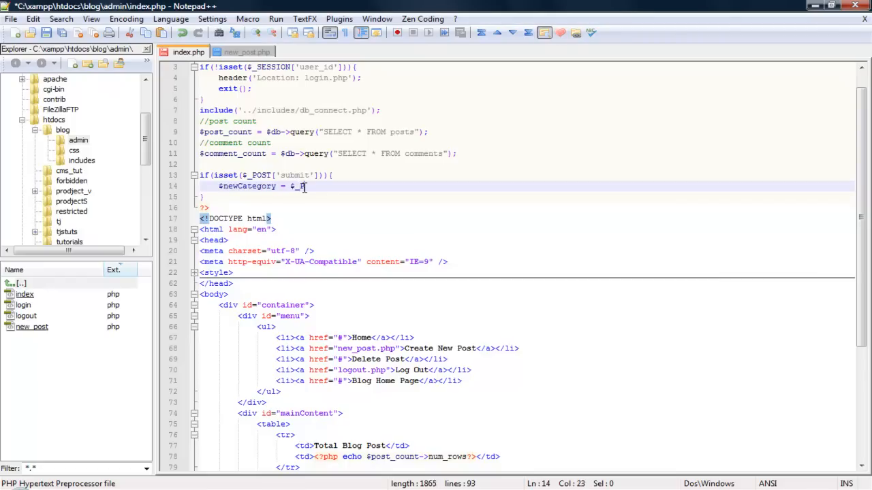
{"action": "type", "text": "OST['"}
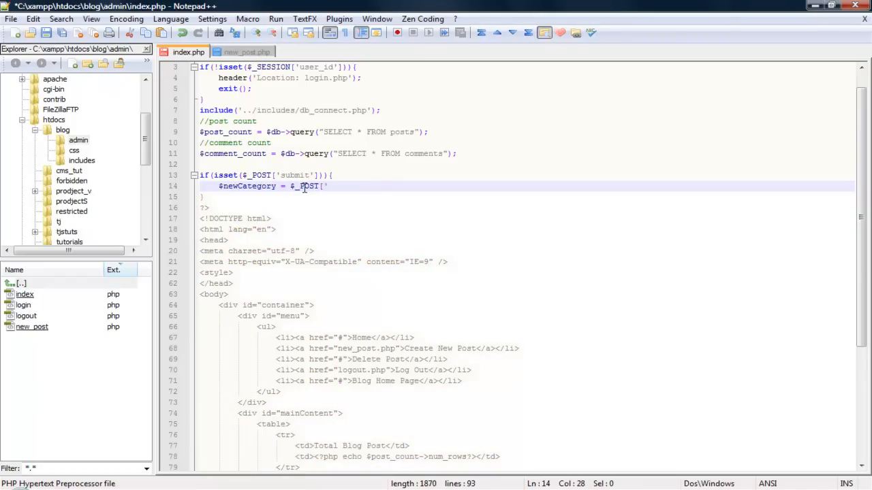
{"action": "type", "text": "'newCategory']"}
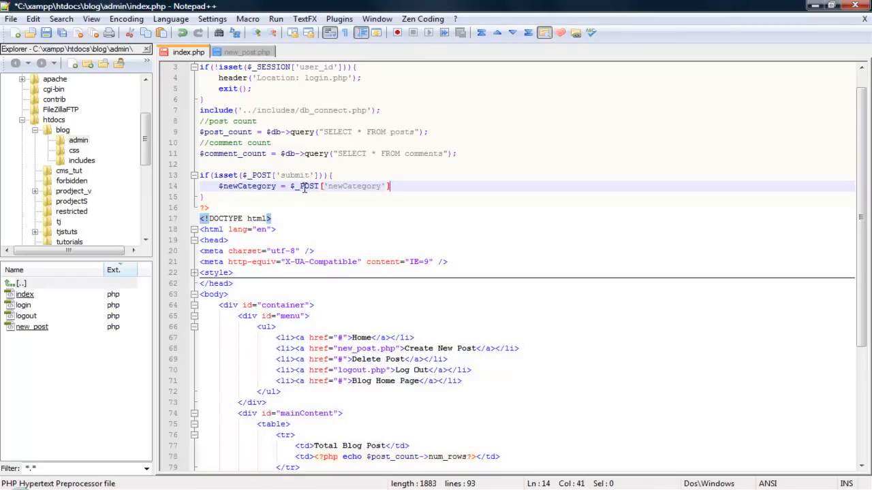
End the assignment with a semicolon and add a nested if(!empty($newCategory)){ block below it
{"action": "type", "text": ";"}
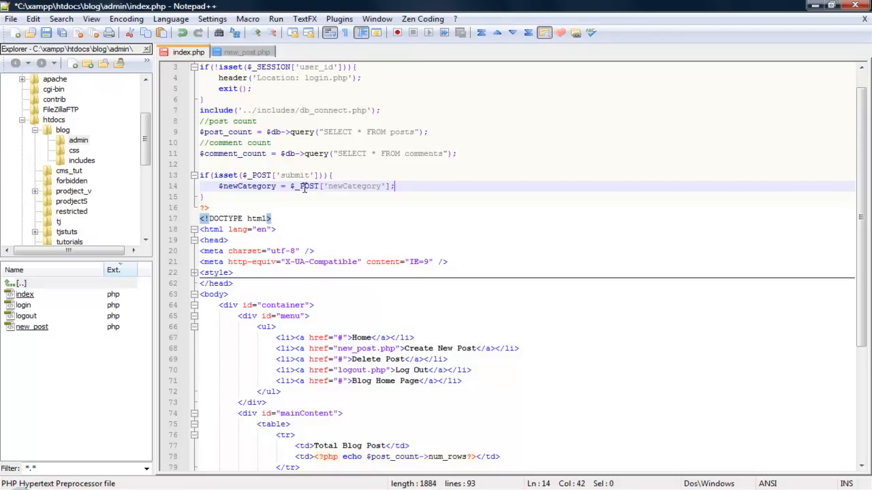
{"action": "key", "text": "Return"}
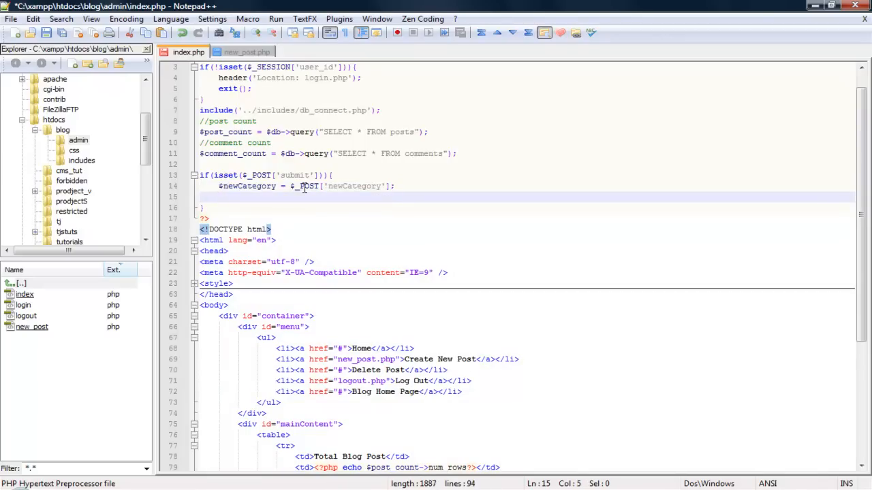
{"action": "type", "text": "if"}
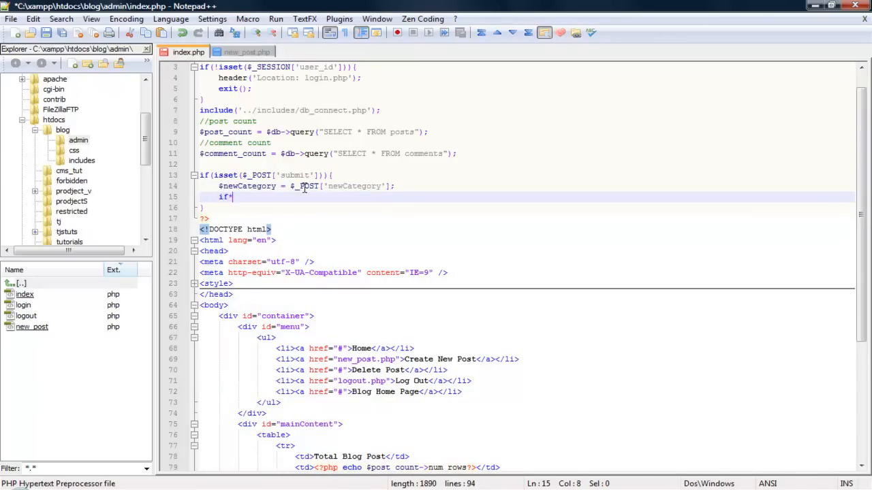
{"action": "type", "text": "("}
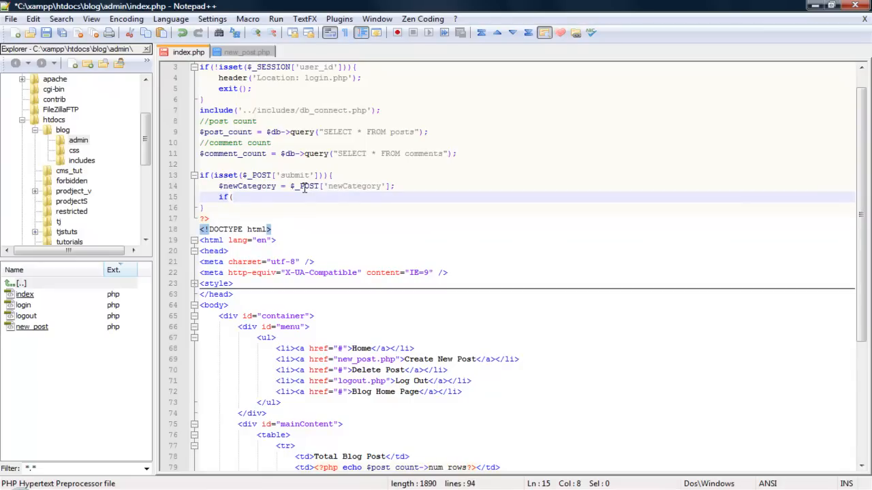
{"action": "type", "text": "empty"}
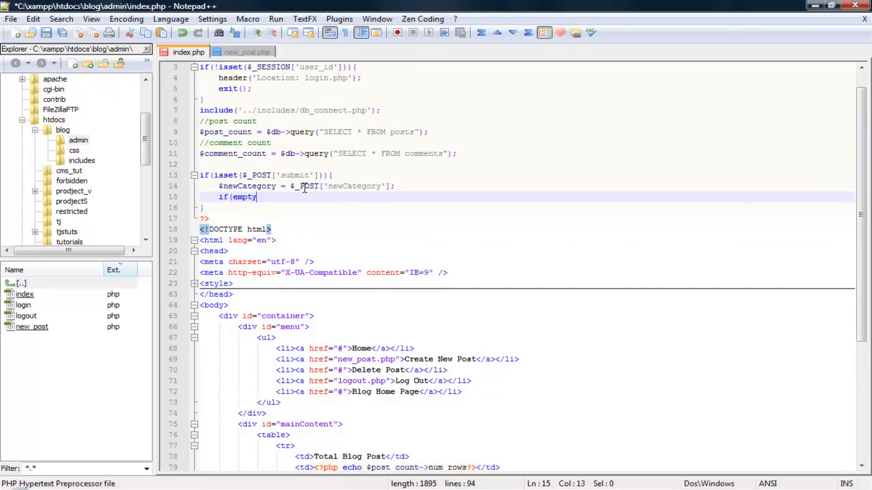
{"action": "type", "text": "(!"}
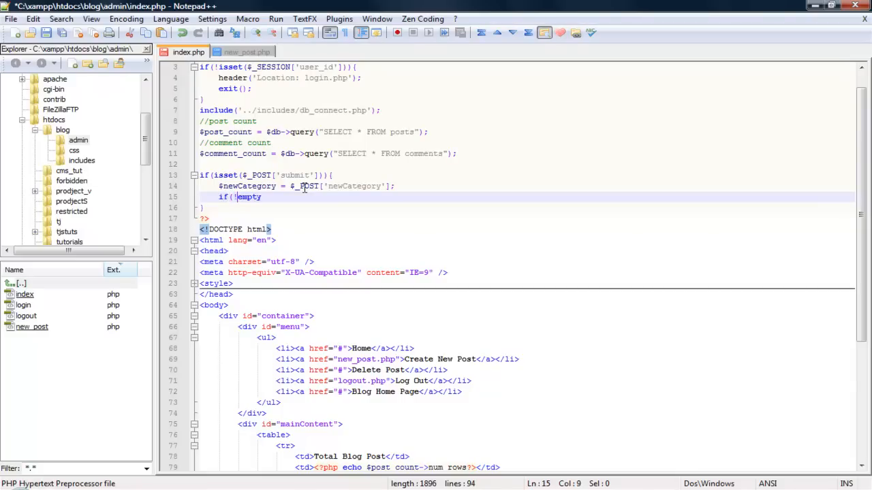
{"action": "type", "text": "("}
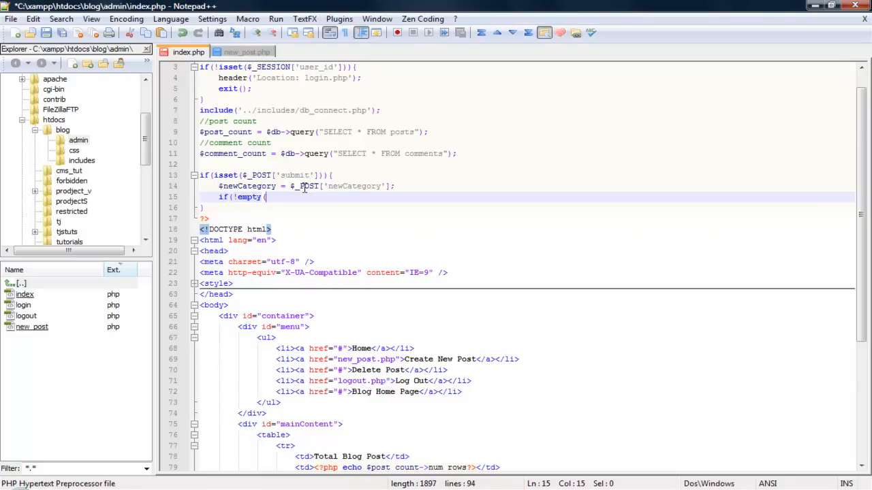
{"action": "type", "text": "$newCategory"}
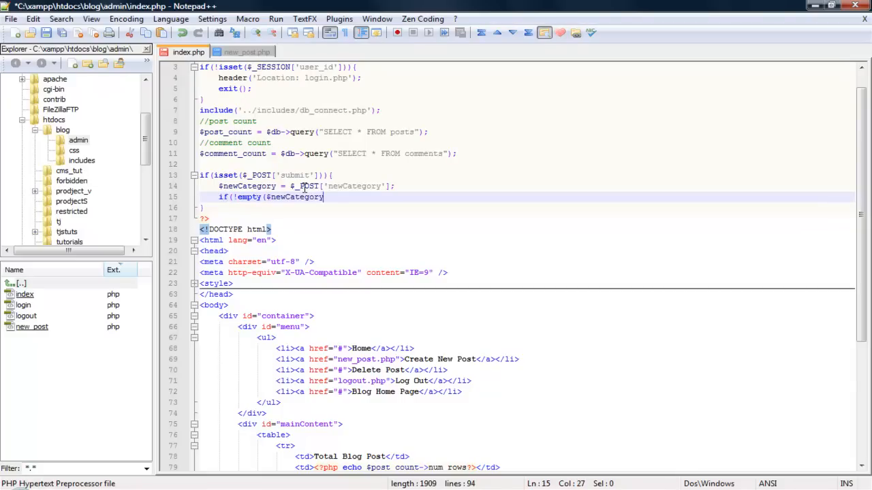
{"action": "type", "text": ")"}
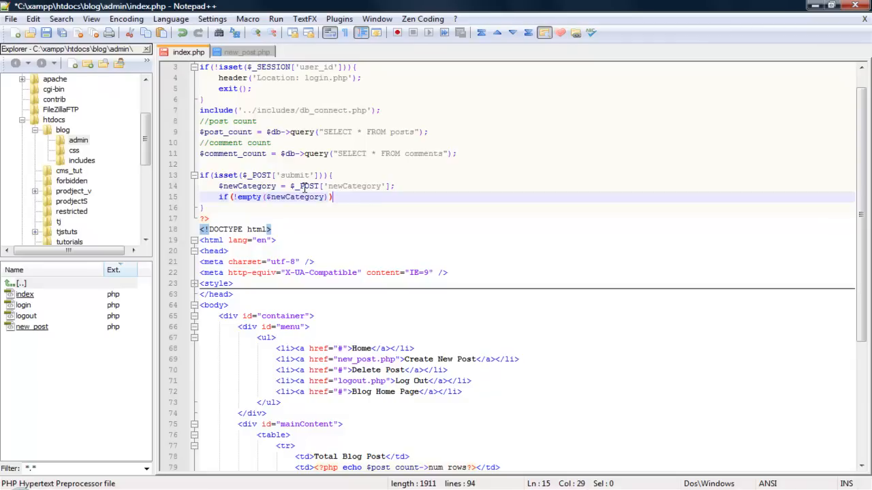
{"action": "key", "text": "Enter"}
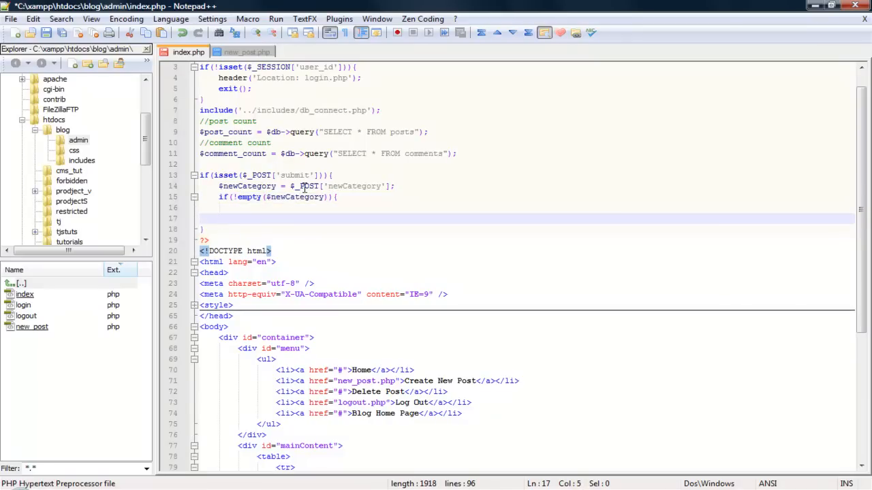
Close the empty check with }else{ echo 'Missing newCategory'; as the fallback branch
{"action": "type", "text": "//"}
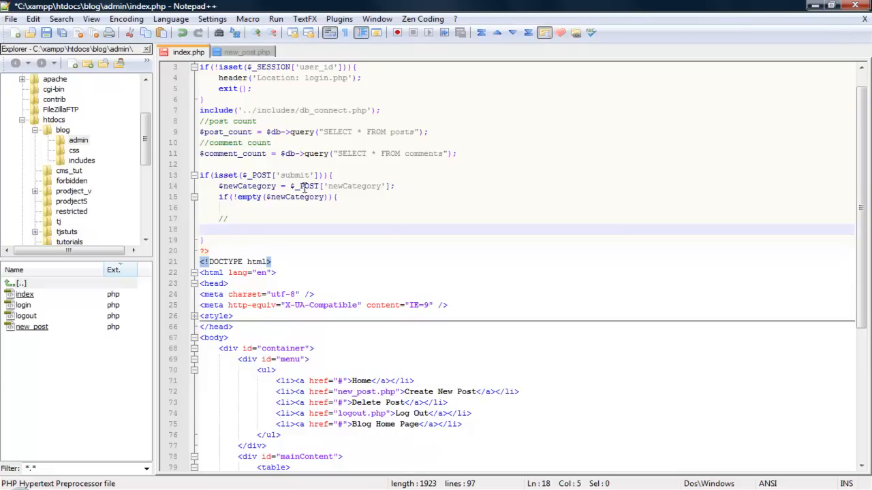
{"action": "type", "text": "}"}
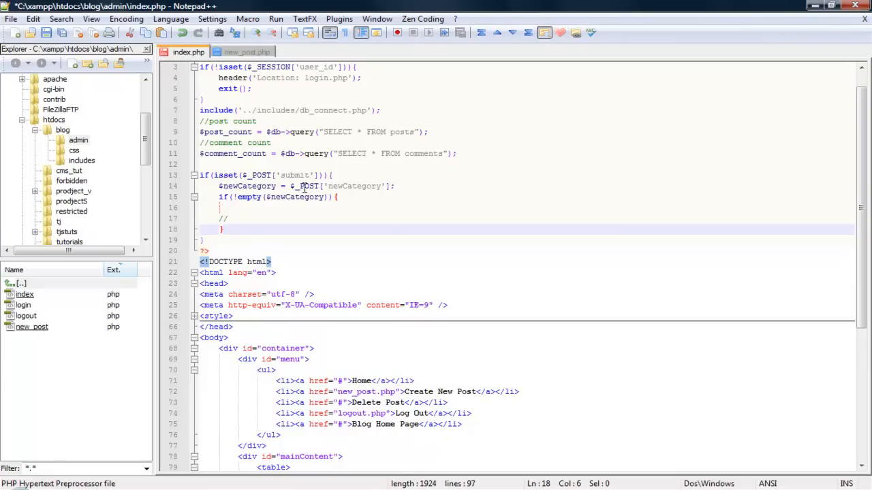
{"action": "type", "text": "else{"}
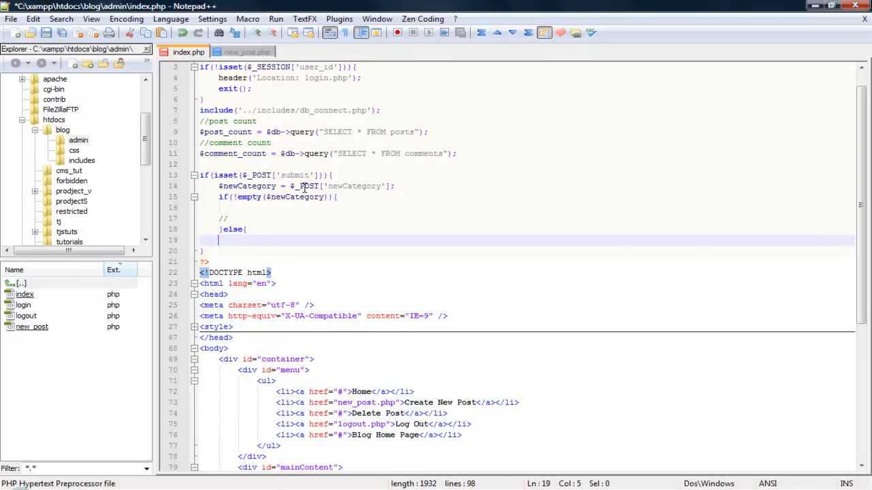
{"action": "type", "text": "echo"}
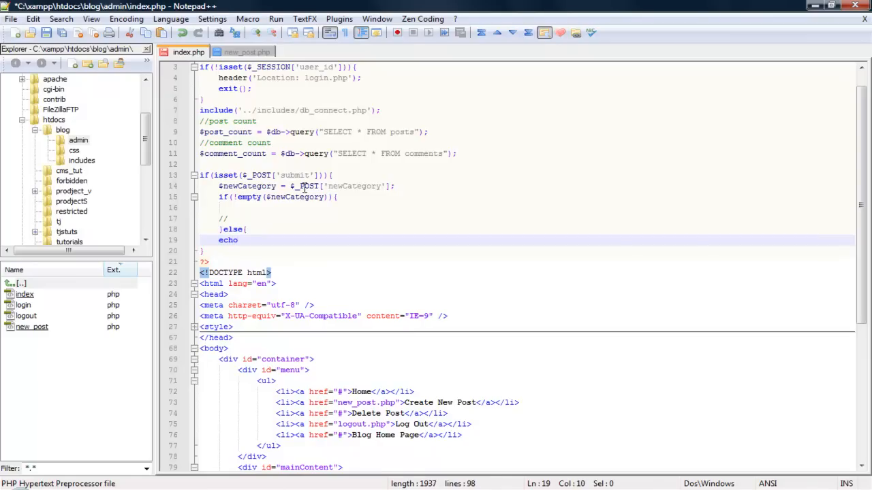
{"action": "type", "text": "'"}
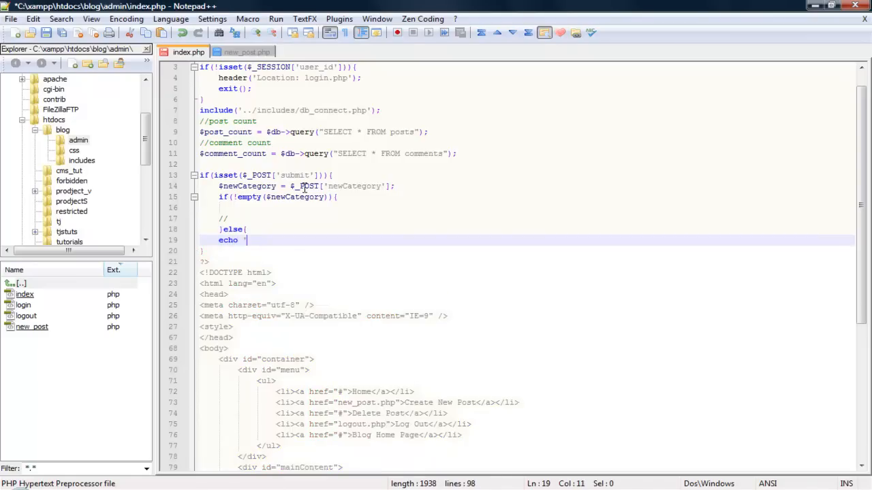
{"action": "type", "text": "M"}
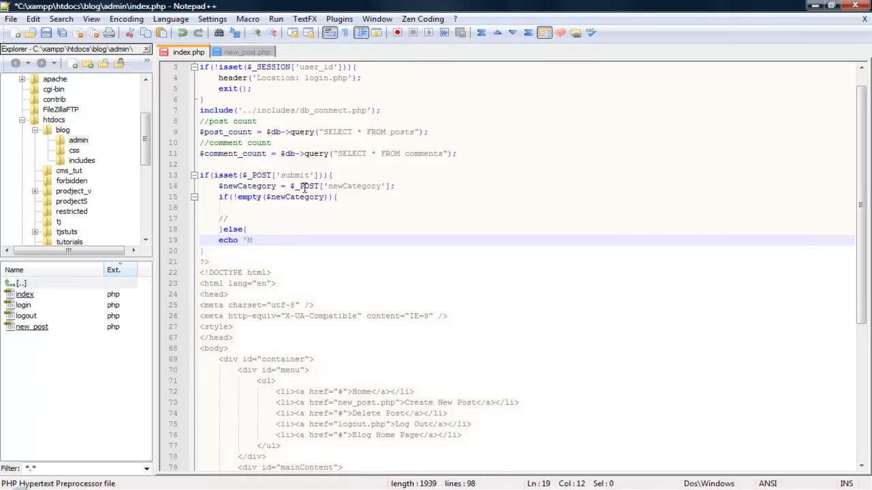
{"action": "type", "text": "issing"}
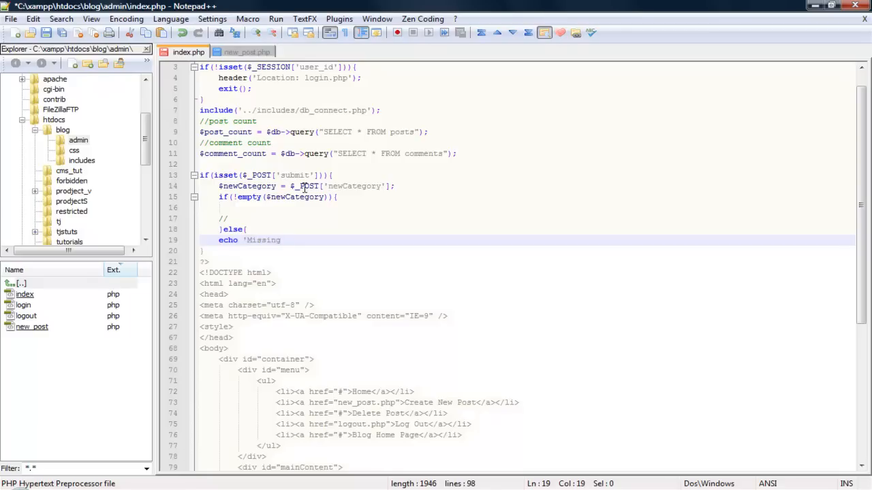
{"action": "type", "text": "newCategory';"}
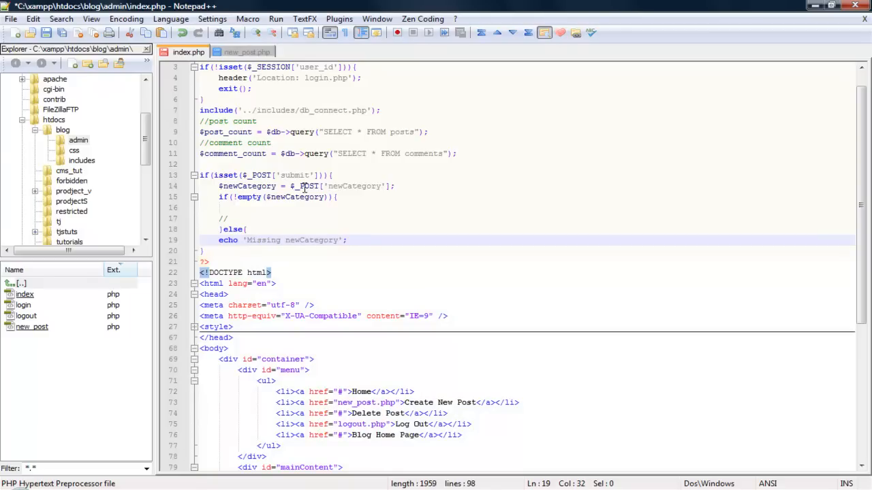
{"action": "key", "text": "Enter"}
{"action": "type", "text": "}"}
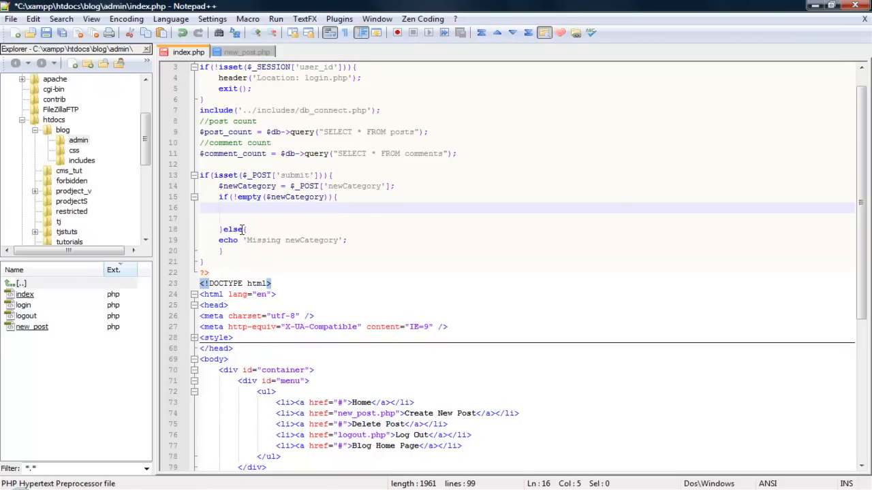
Inside the empty check, start $sql = "INSERT INTO categories for the insert query
{"action": "left_click", "coordinate": [243, 218]}
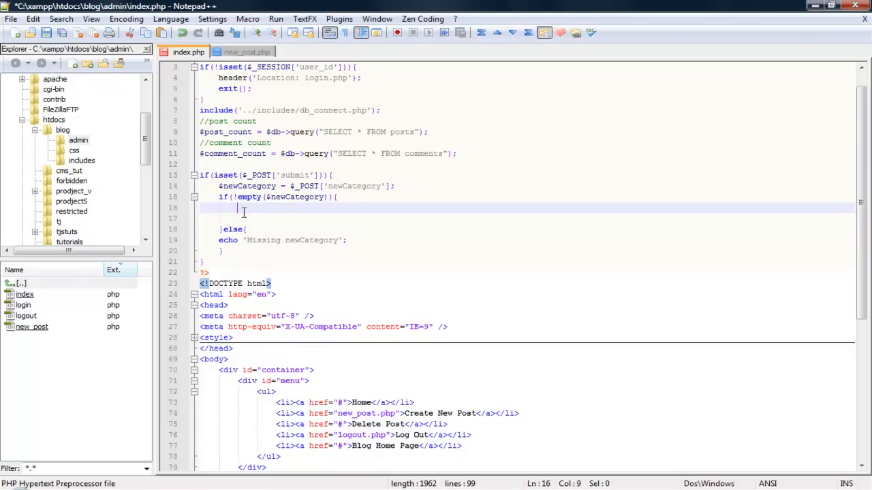
{"action": "type", "text": "$n"}
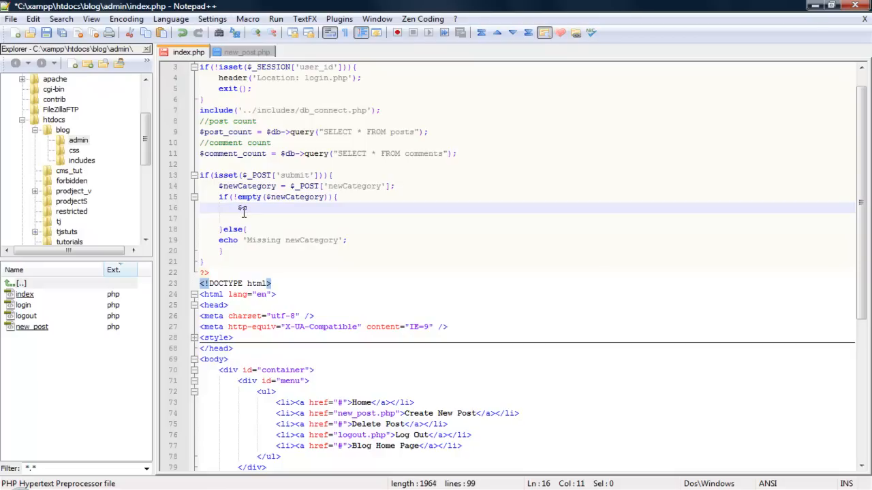
{"action": "type", "text": "ql"}
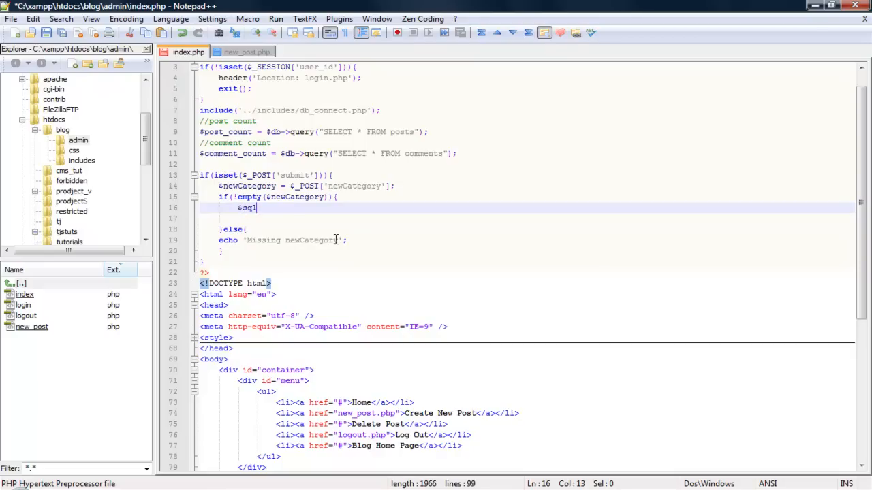
{"action": "type", "text": "= \""}
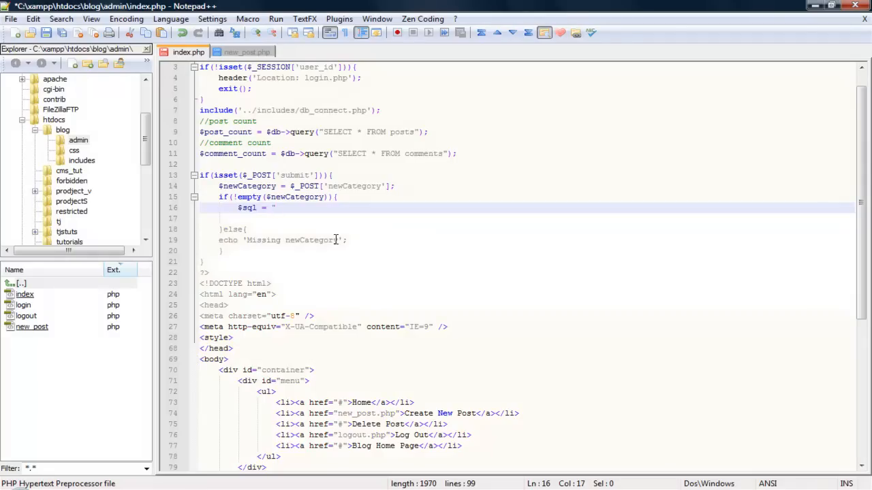
{"action": "type", "text": "INSET"}
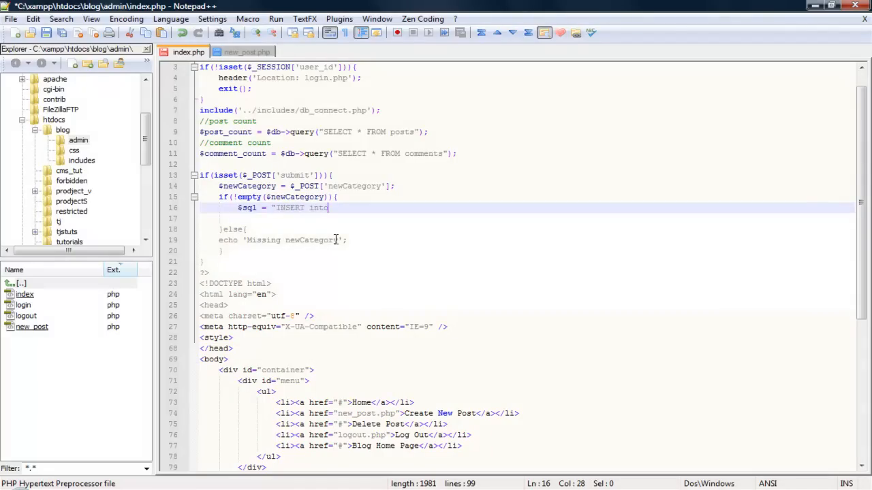
{"action": "type", "text": "c"}
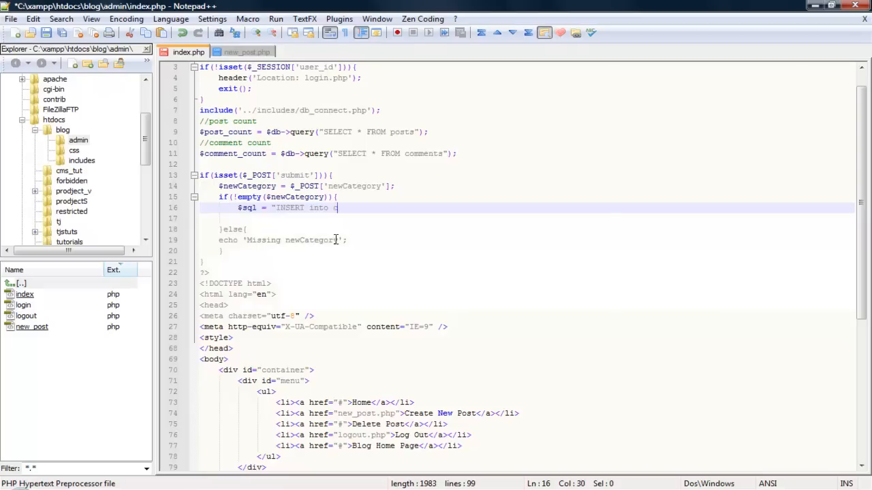
{"action": "type", "text": "ateg"}
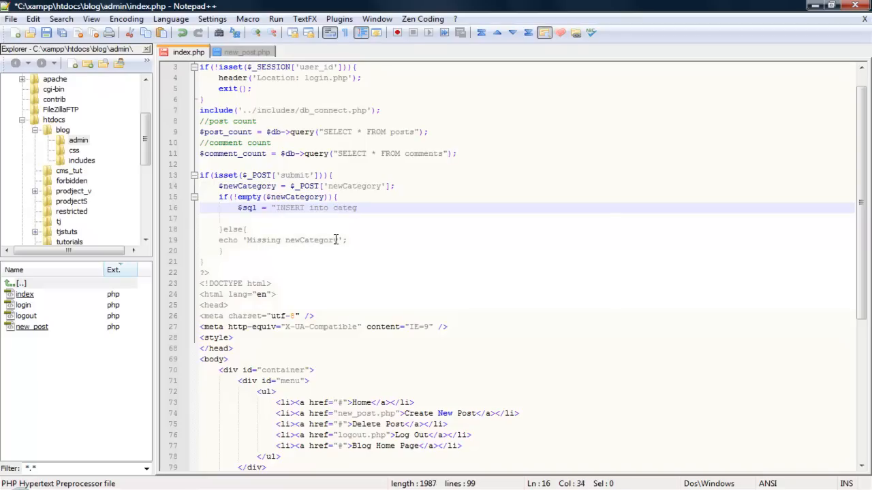
{"action": "type", "text": "ories"}
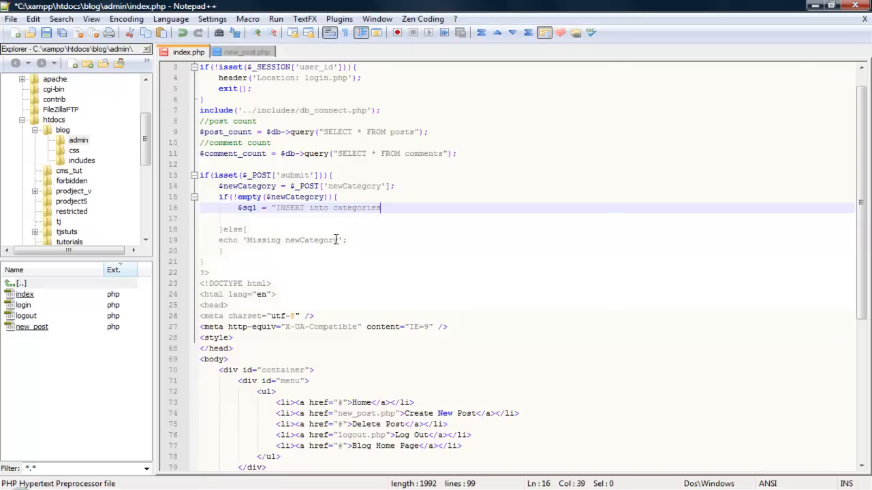
Continue the query with (category) VALUES(' ready for the inserted value
{"action": "left_click", "coordinate": [330, 207]}
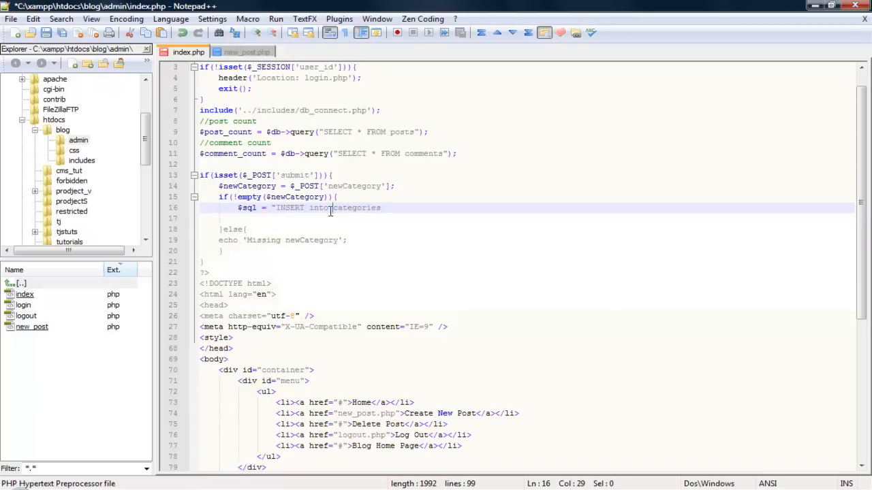
{"action": "double_click", "coordinate": [318, 207]}
{"action": "type", "text": "INTO"}
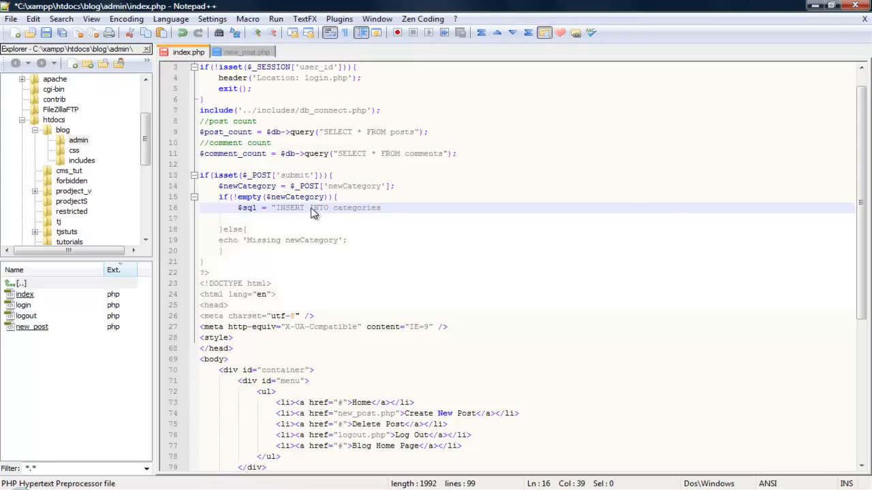
{"action": "type", "text": "("}
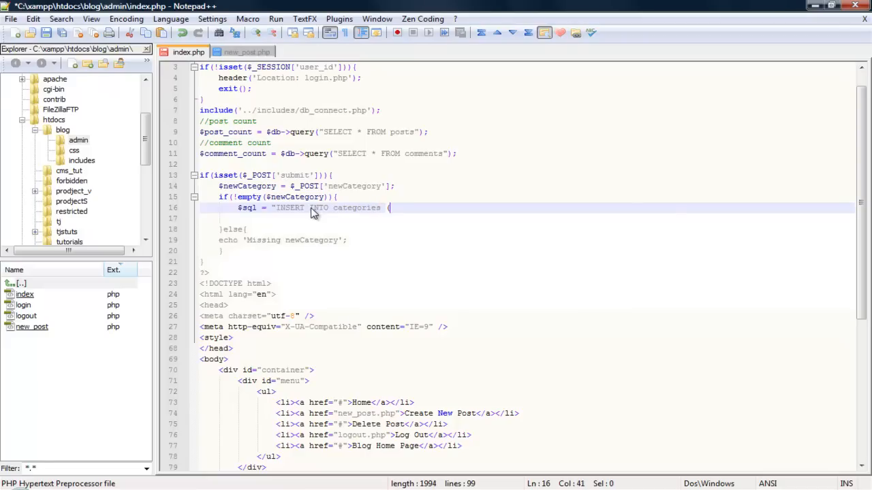
{"action": "type", "text": "(categ"}
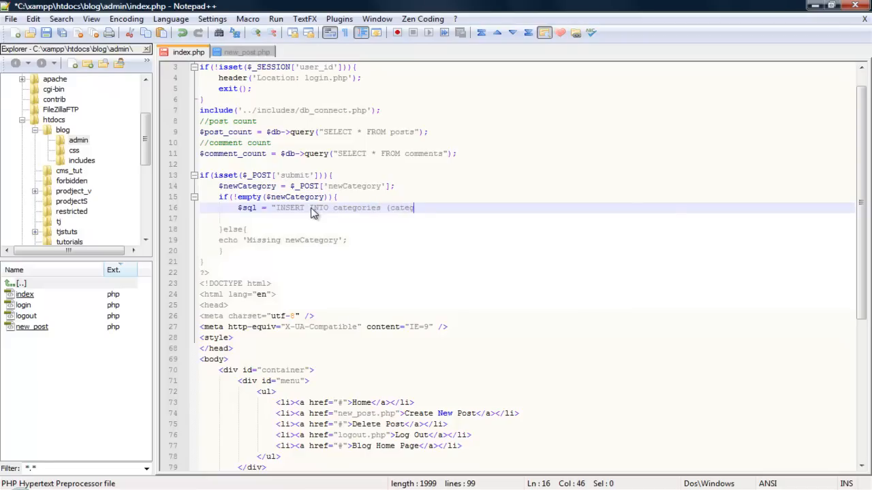
{"action": "key", "text": "BackSpace"}
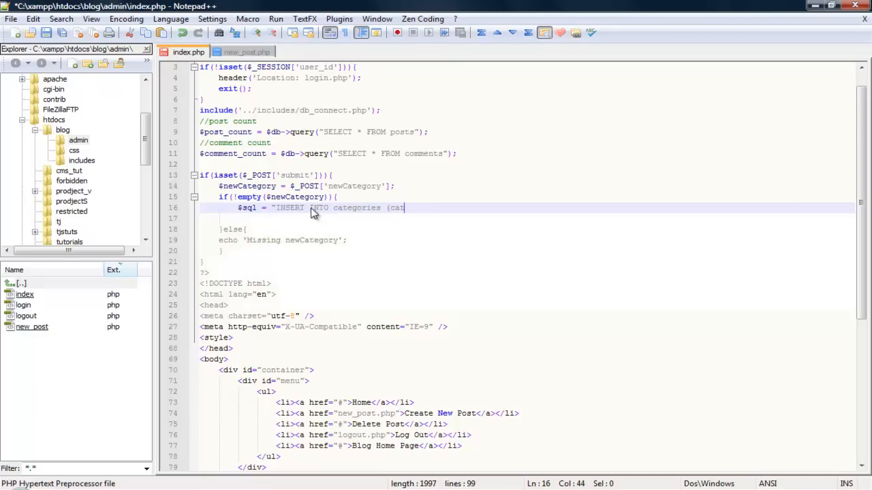
{"action": "type", "text": "e"}
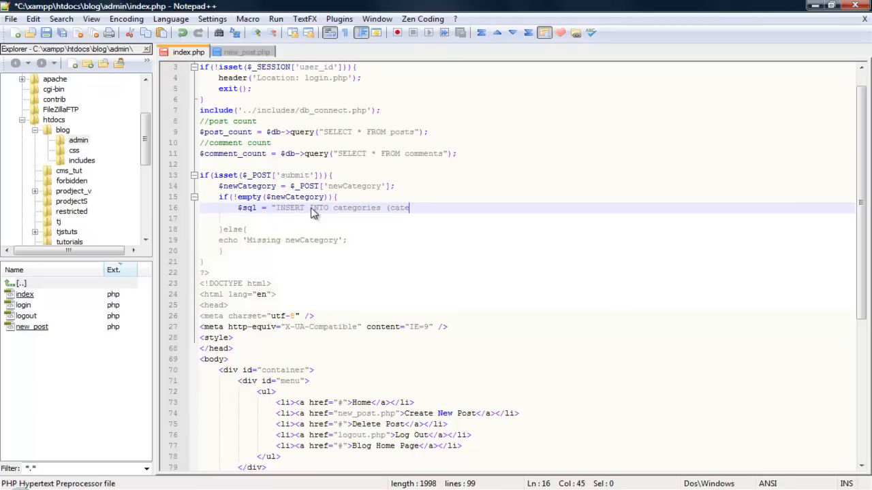
{"action": "type", "text": "gory) VAUL"}
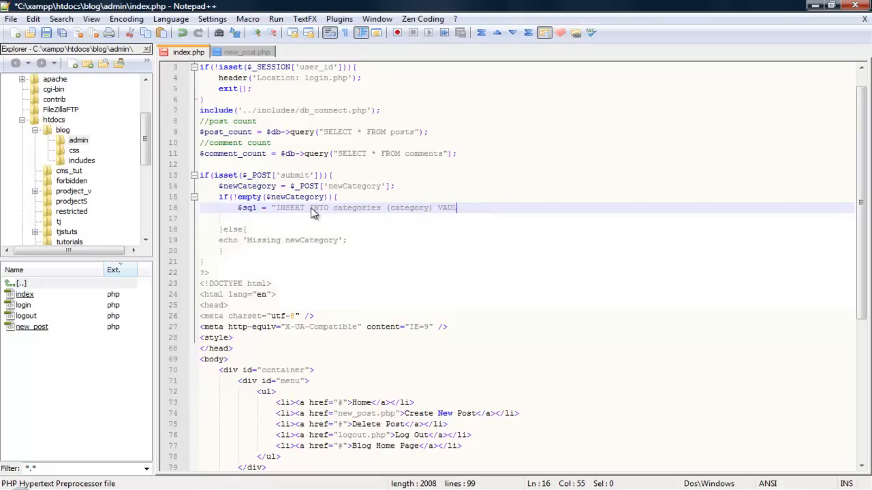
{"action": "type", "text": "UES("}
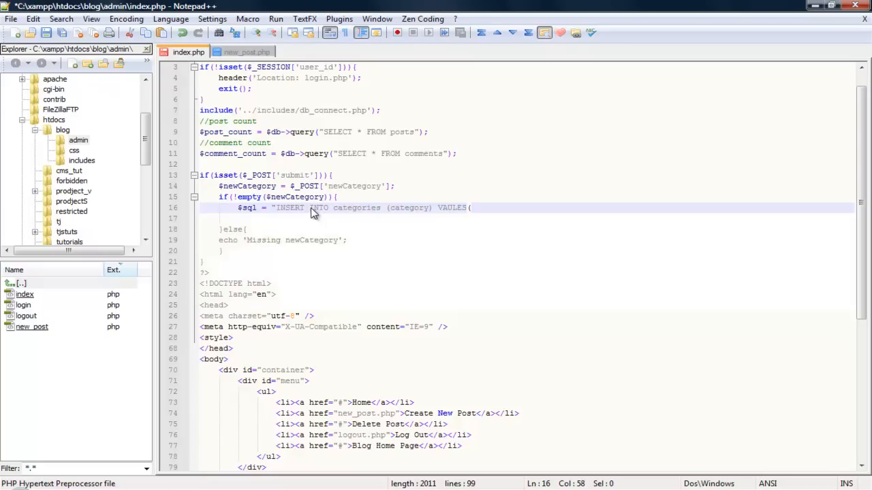
{"action": "type", "text": "'"}
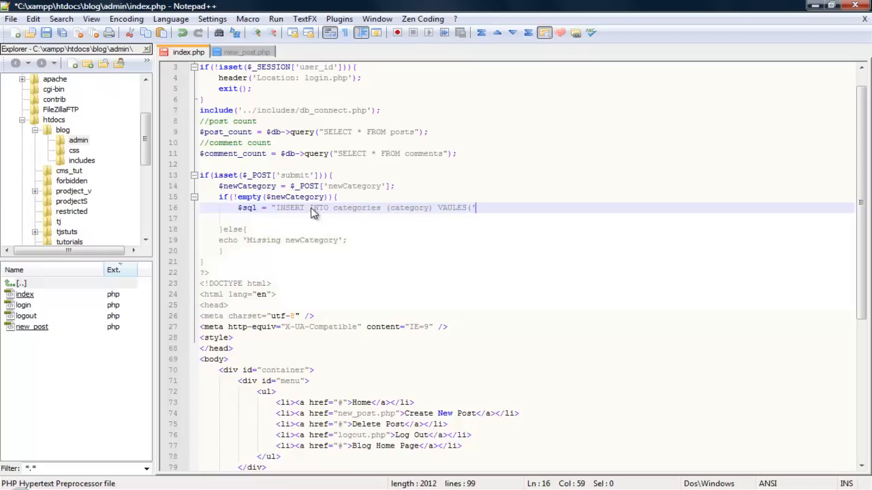
{"action": "type", "text": "$"}
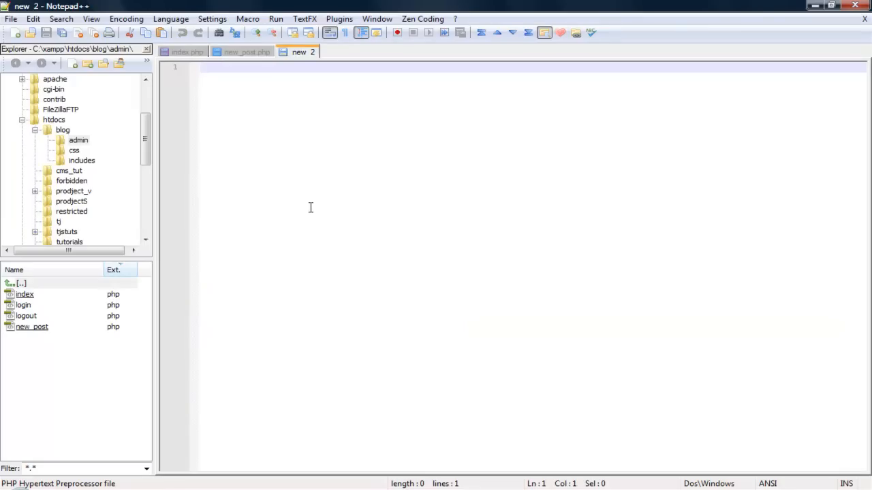
{"action": "mouse_move", "coordinate": [188, 97]}
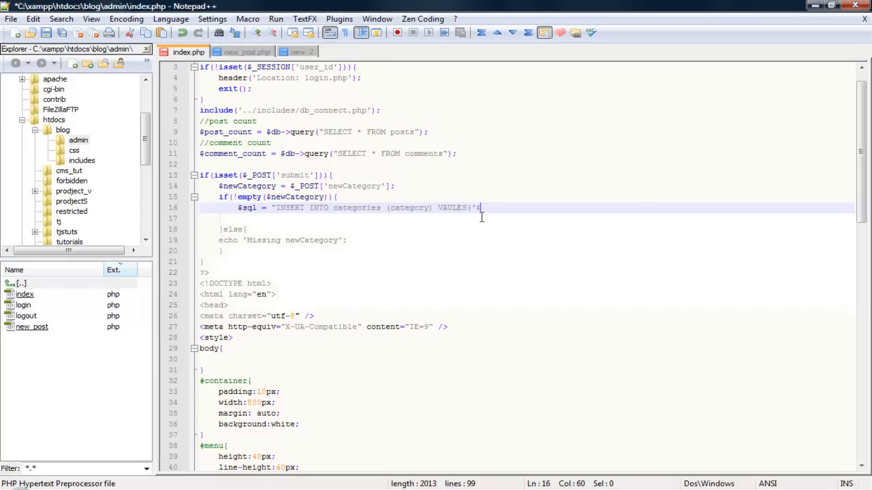
Finish the query as VALUES('$newCategory')"; so it stores the submitted category
{"action": "type", "text": "newCategory')"}
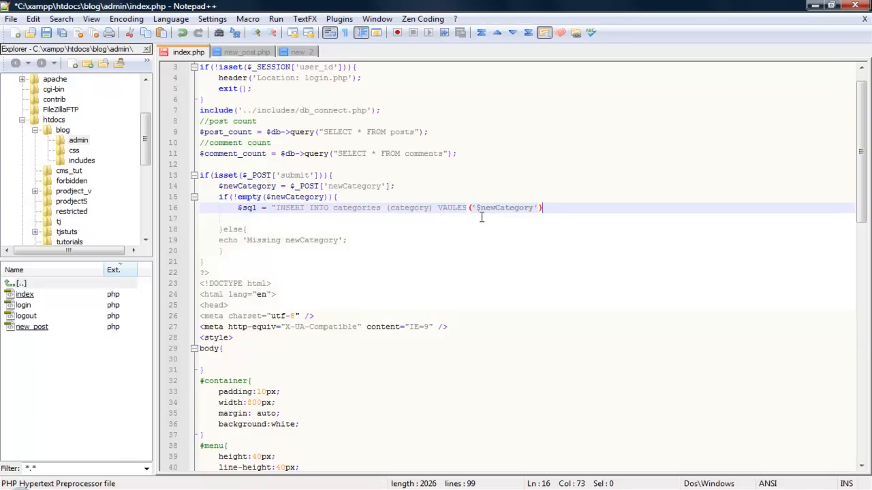
{"action": "type", "text": ";"}
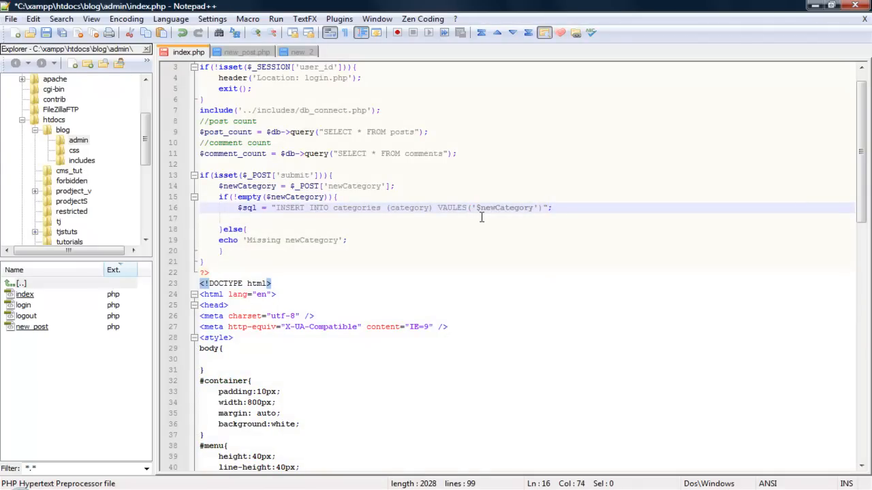
{"action": "key", "text": "Enter"}
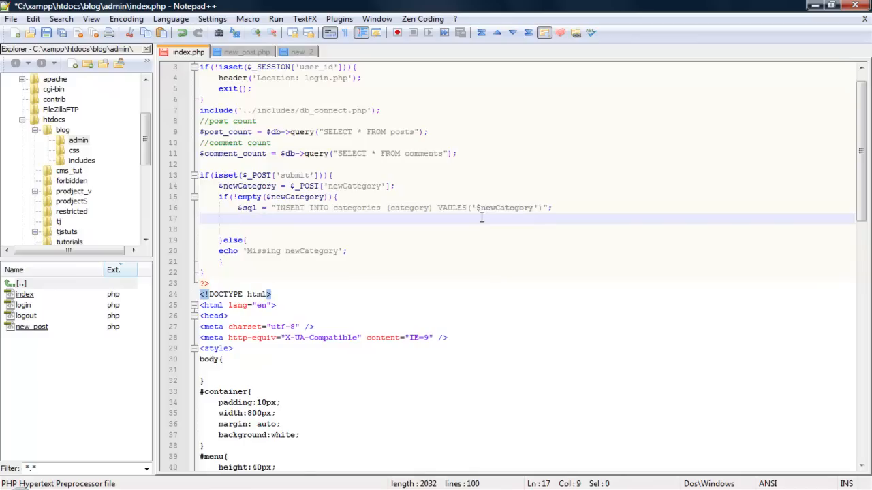
Run the insert with $query = $db->query($sql);
{"action": "type", "text": "$query"}
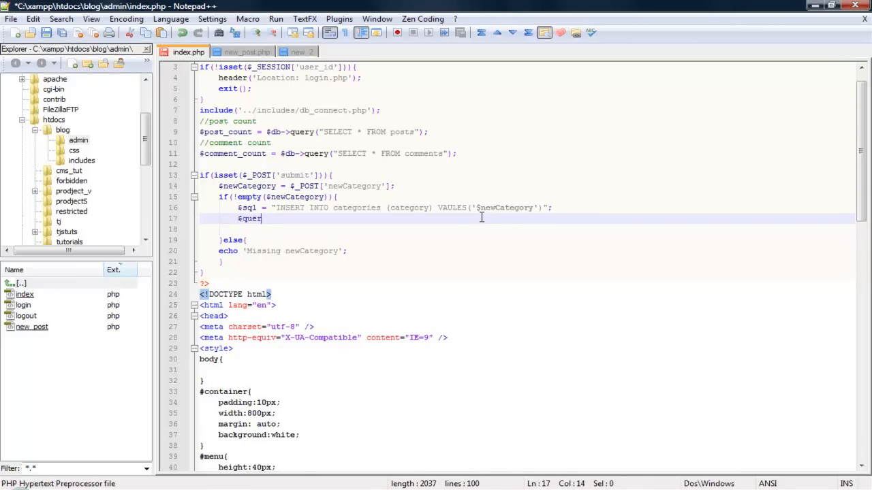
{"action": "type", "text": "y =-"}
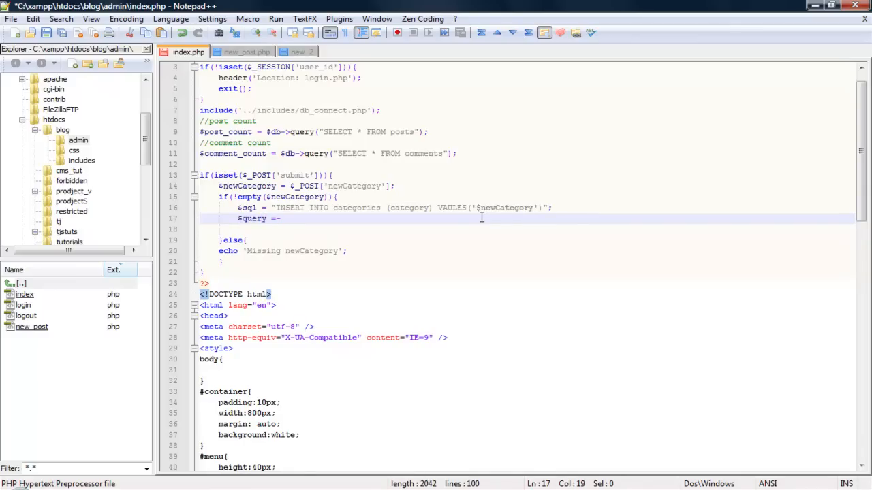
{"action": "type", "text": "$"}
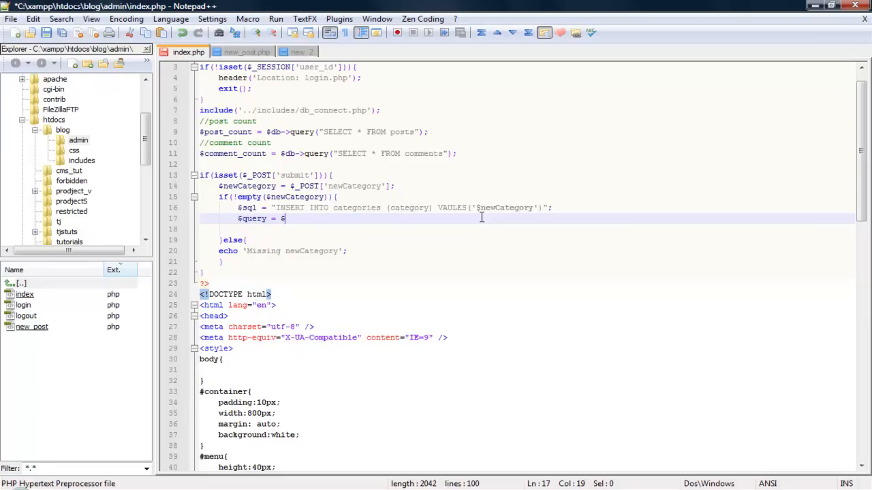
{"action": "type", "text": "db->"}
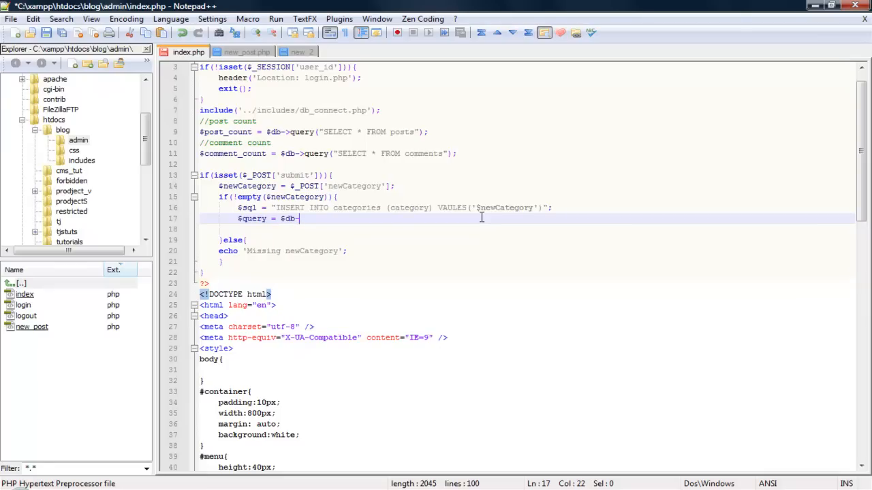
{"action": "type", "text": "query("}
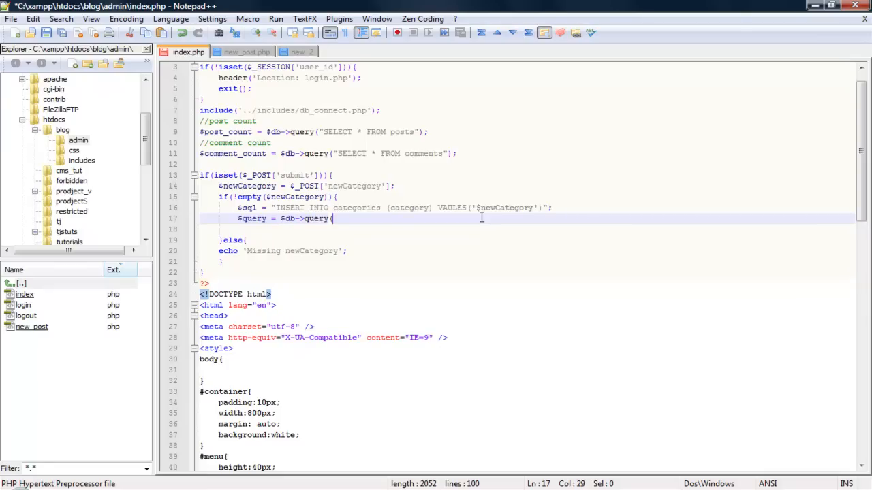
{"action": "type", "text": "$sql"}
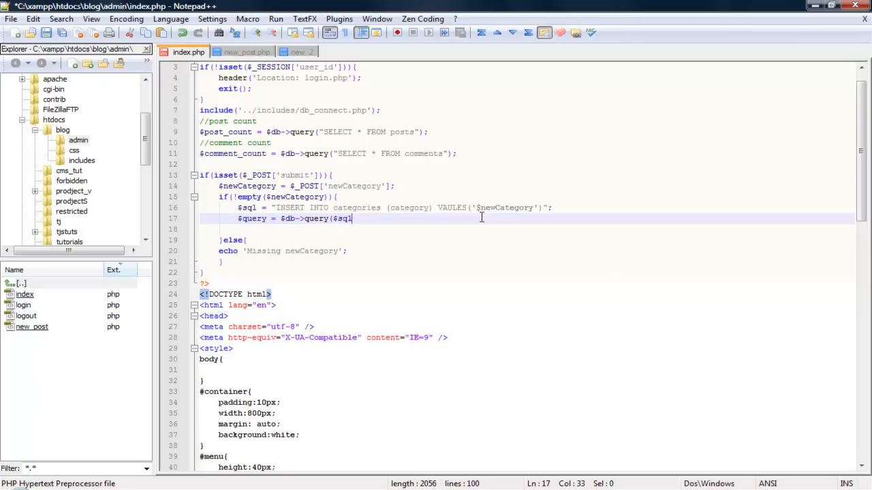
{"action": "key", "text": "Enter"}
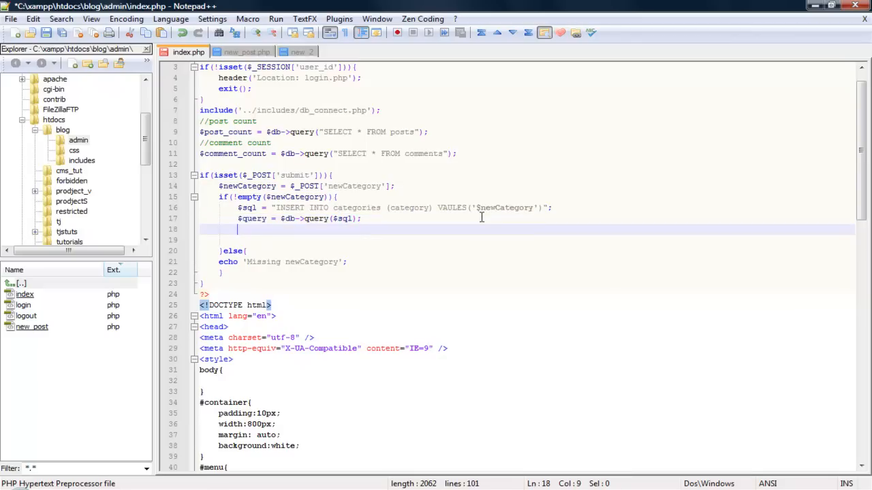
Add if($query){ echo "New category added"; }else{ echo "Error"; } after the query
{"action": "type", "text": "if"}
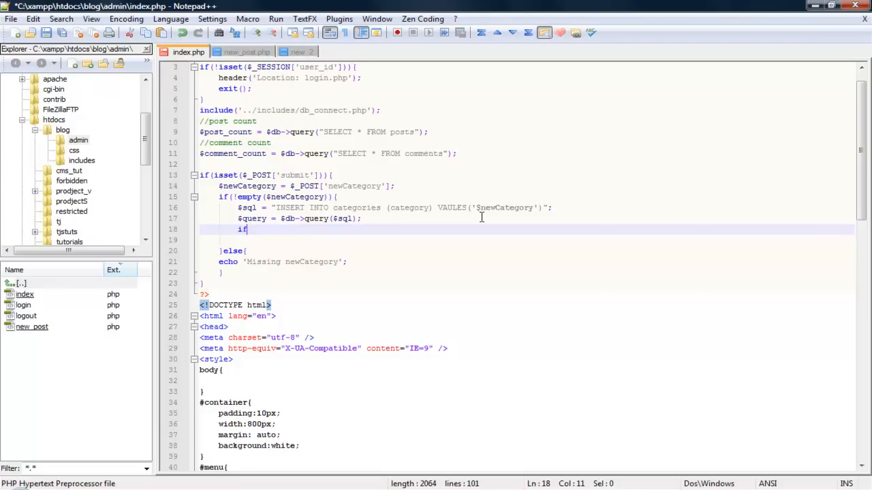
{"action": "type", "text": "("}
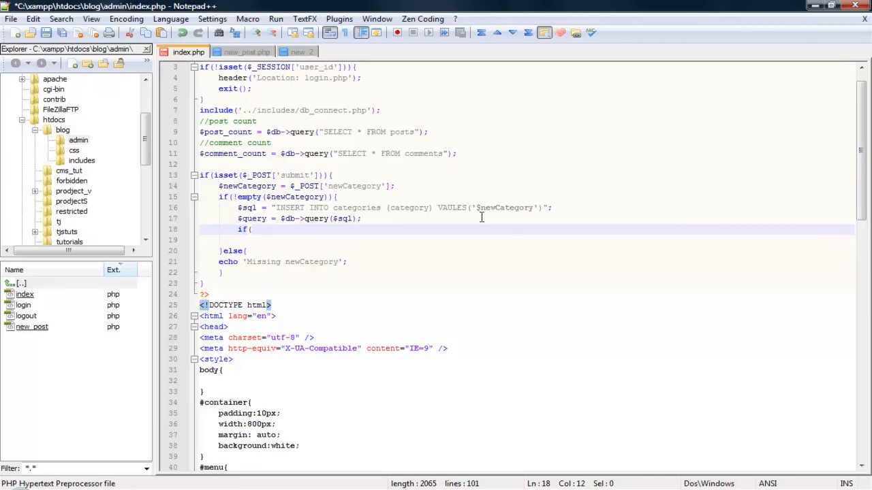
{"action": "type", "text": "$qu"}
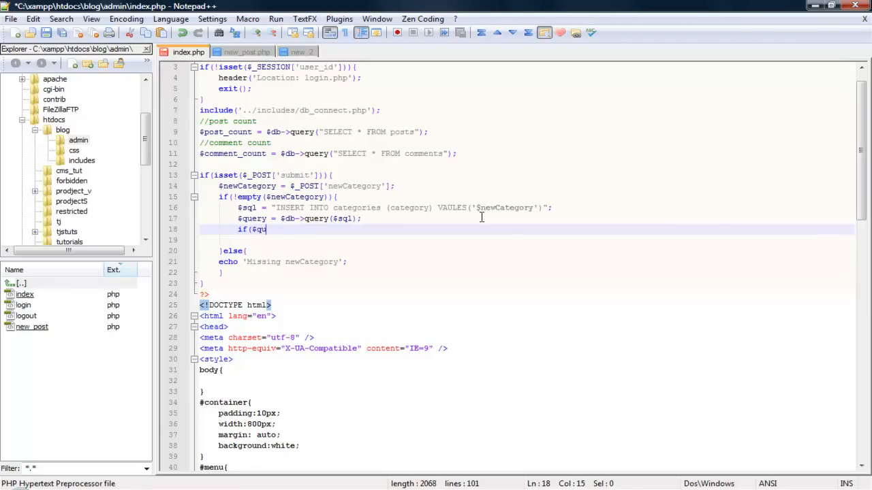
{"action": "type", "text": "ery)"}
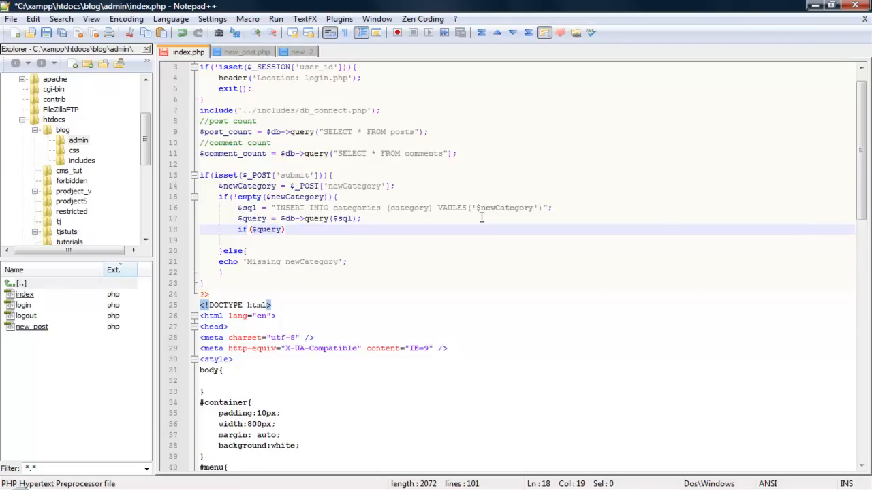
{"action": "type", "text": "{"}
{"action": "left_click", "coordinate": [527, 240]}
{"action": "type", "text": "qecho"}
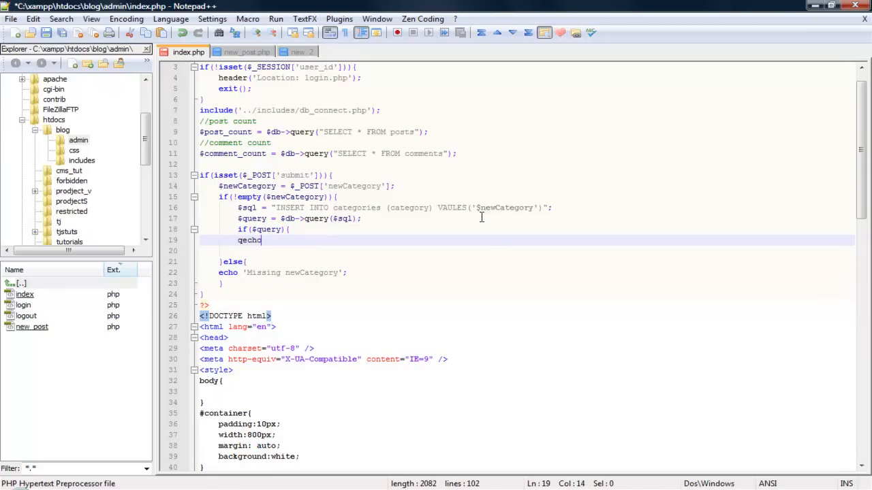
{"action": "key", "text": "BackSpace"}
{"action": "type", "text": " \"N"}
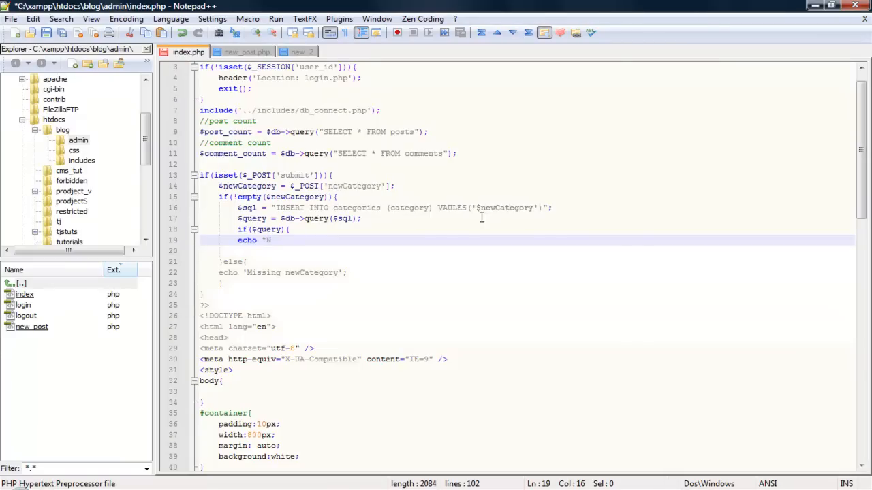
{"action": "type", "text": "ew"}
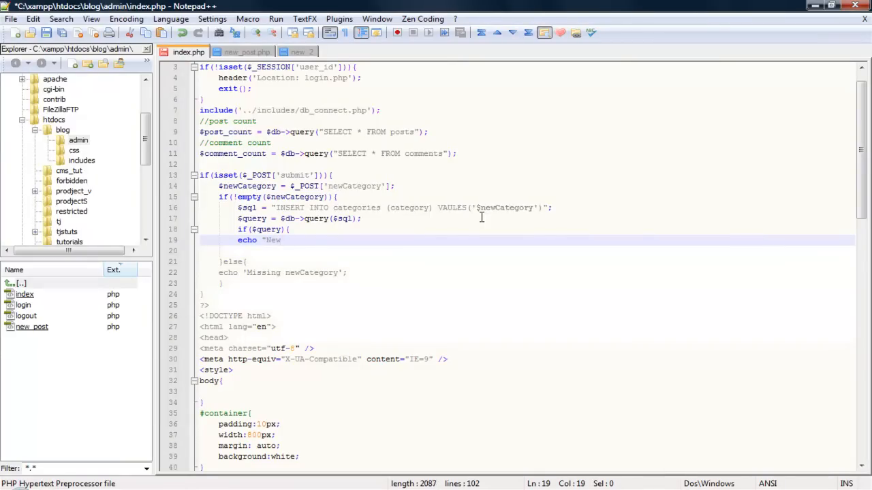
{"action": "type", "text": "categ"}
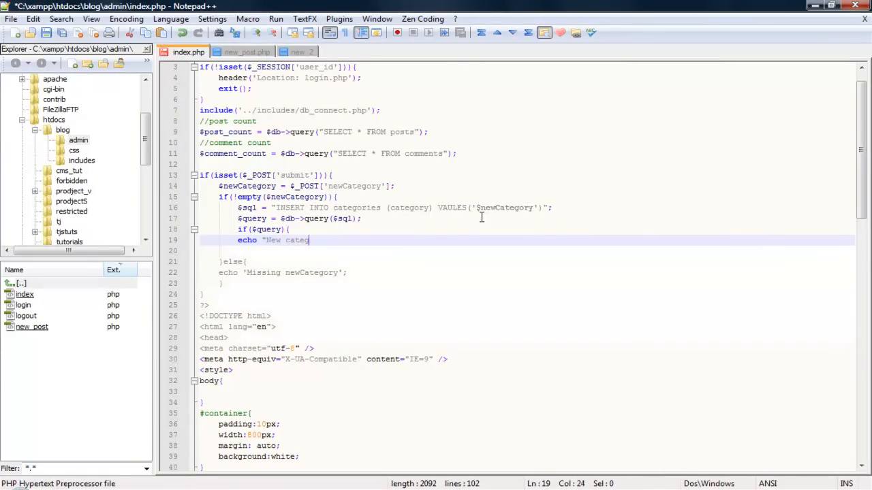
{"action": "type", "text": "ory add"}
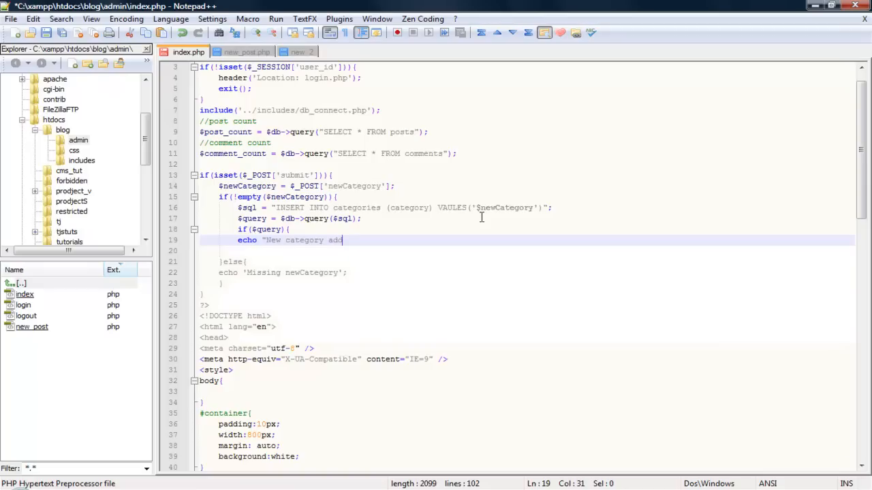
{"action": "type", "text": "ed\";"}
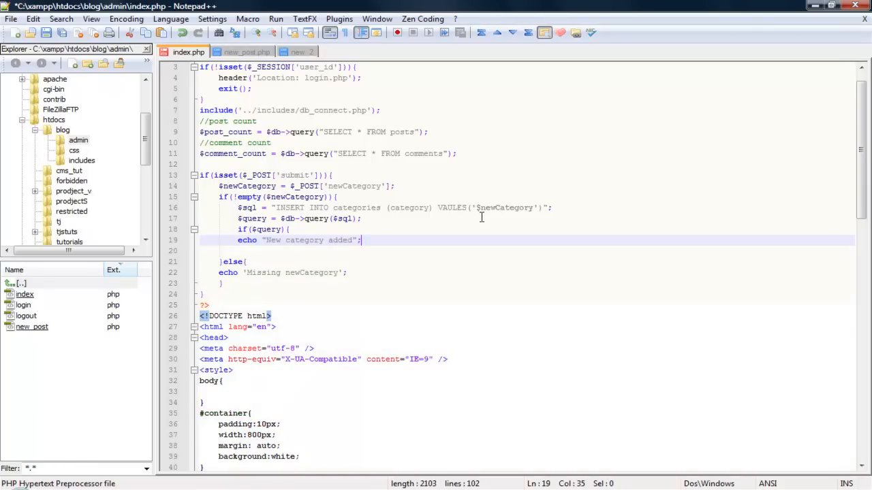
{"action": "key", "text": "Return"}
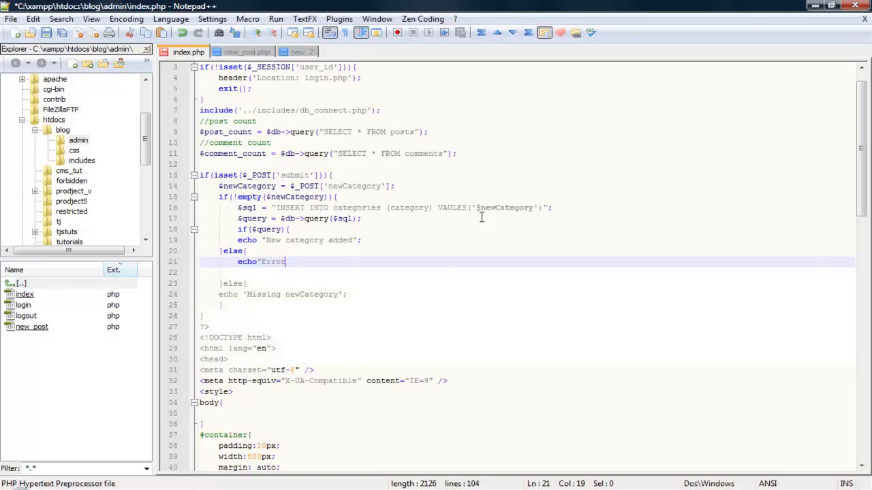
{"action": "type", "text": "\";"}
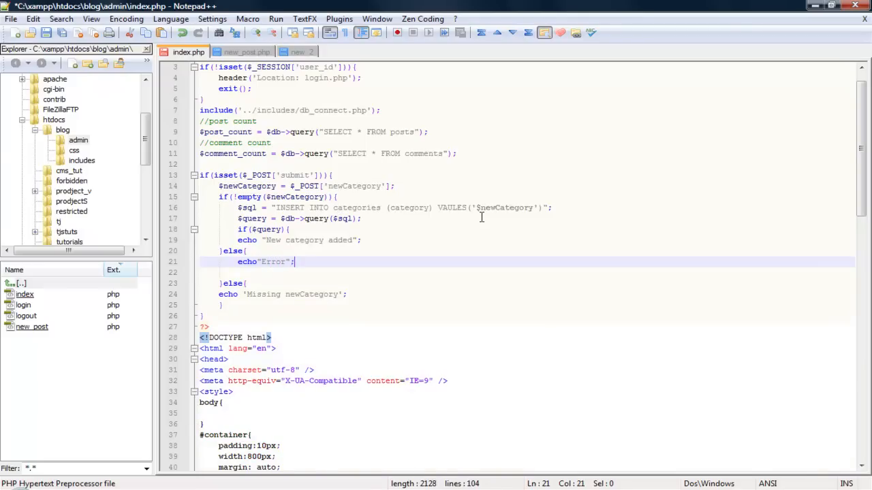
{"action": "key", "text": "Enter"}
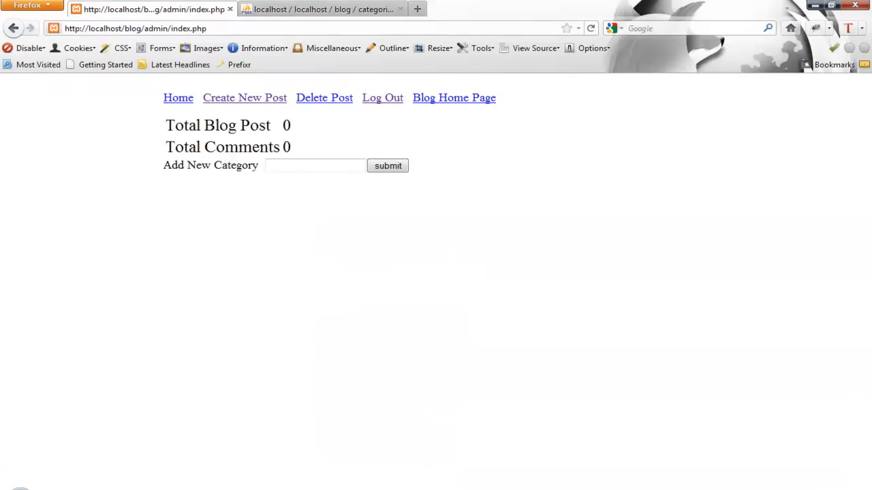
Enter Site News in the Add New Category field and submit it, getting an Error response
{"action": "left_click", "coordinate": [315, 166]}
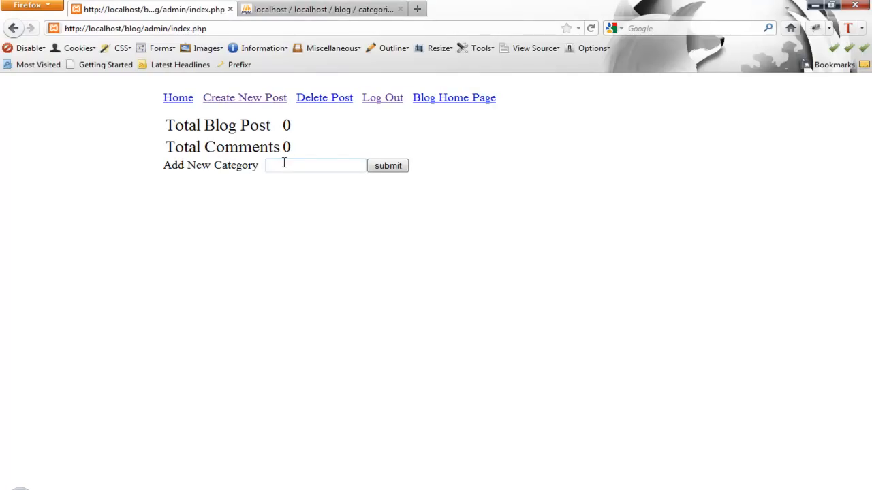
{"action": "left_click", "coordinate": [316, 166]}
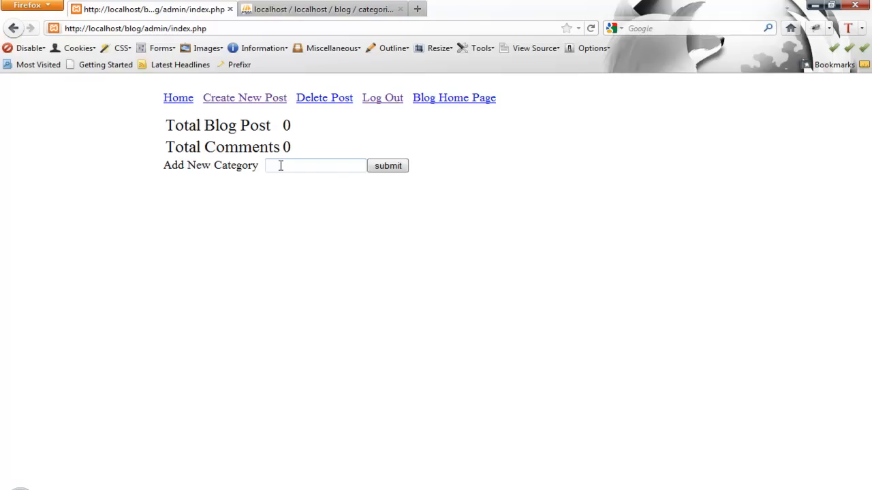
{"action": "type", "text": "News"}
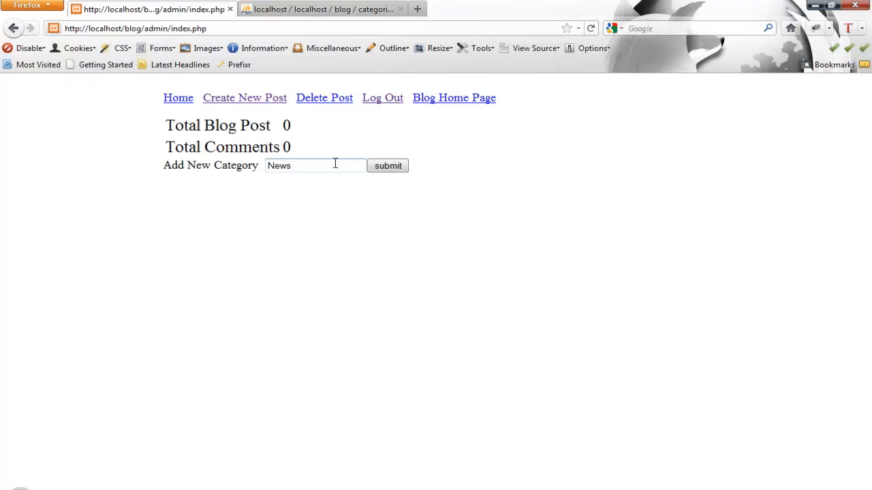
{"action": "type", "text": "Site News"}
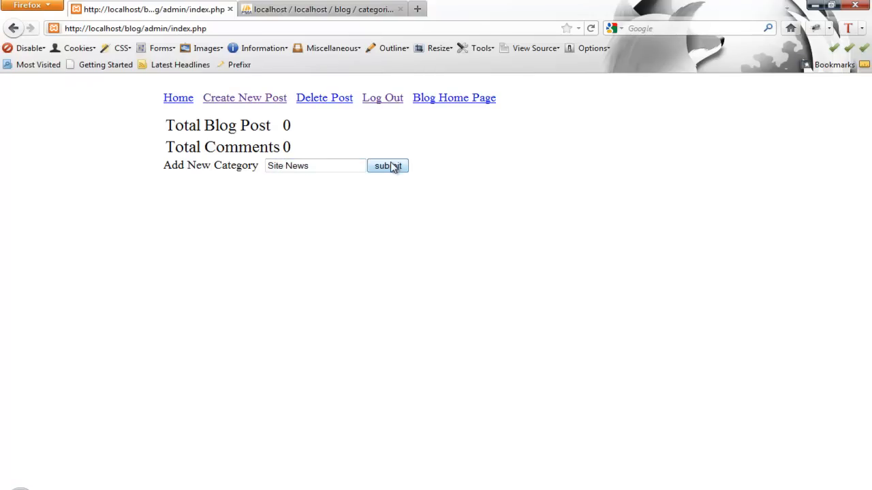
{"action": "left_click", "coordinate": [387, 166]}
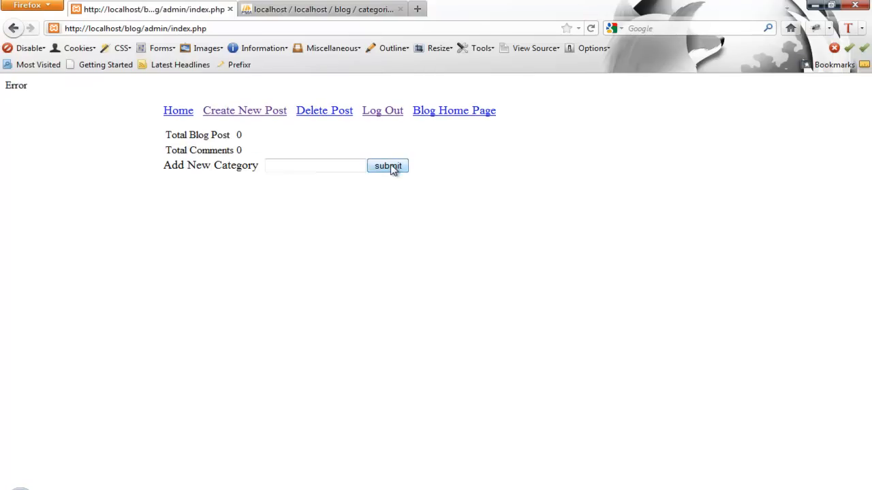
{"action": "mouse_move", "coordinate": [329, 26]}
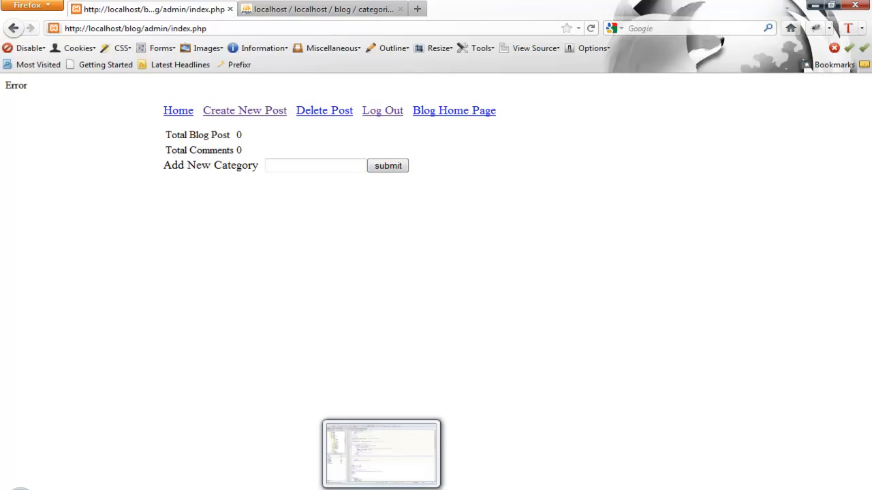
{"action": "mouse_move", "coordinate": [381, 454]}
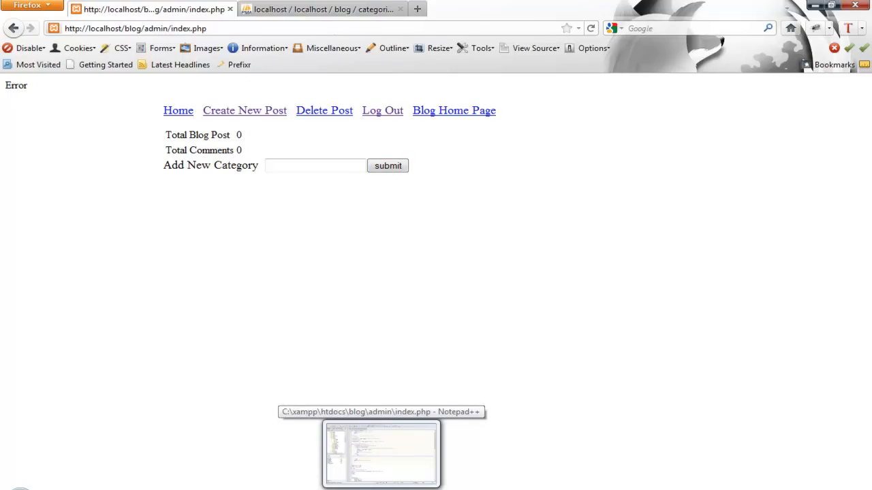
{"action": "left_click", "coordinate": [382, 452]}
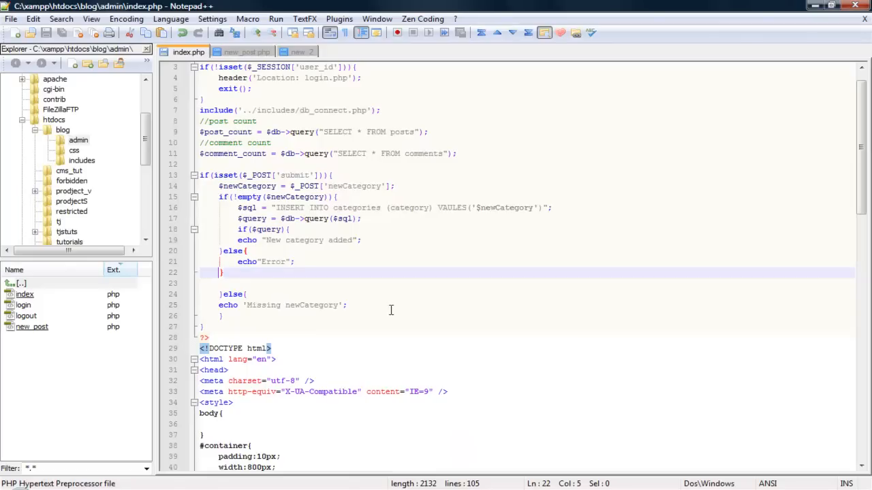
{"action": "left_click", "coordinate": [365, 218]}
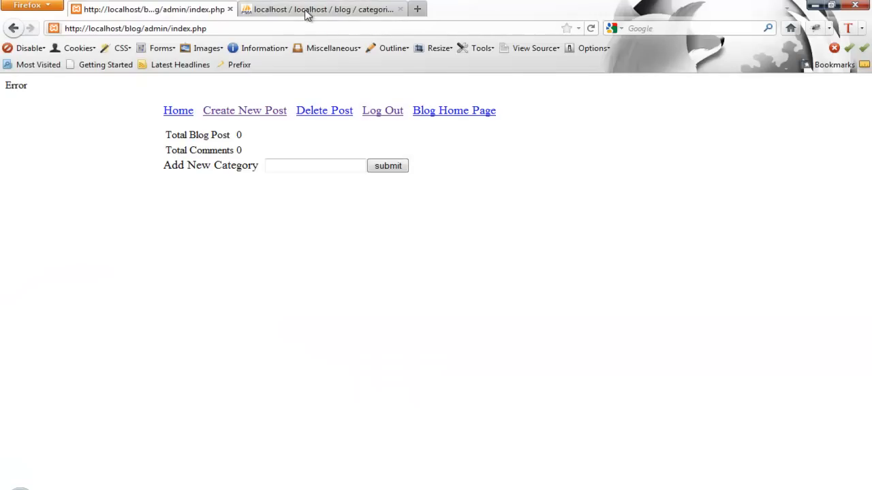
Return to the phpMyAdmin categories table and select the table name in the executed query
{"action": "left_click", "coordinate": [320, 8]}
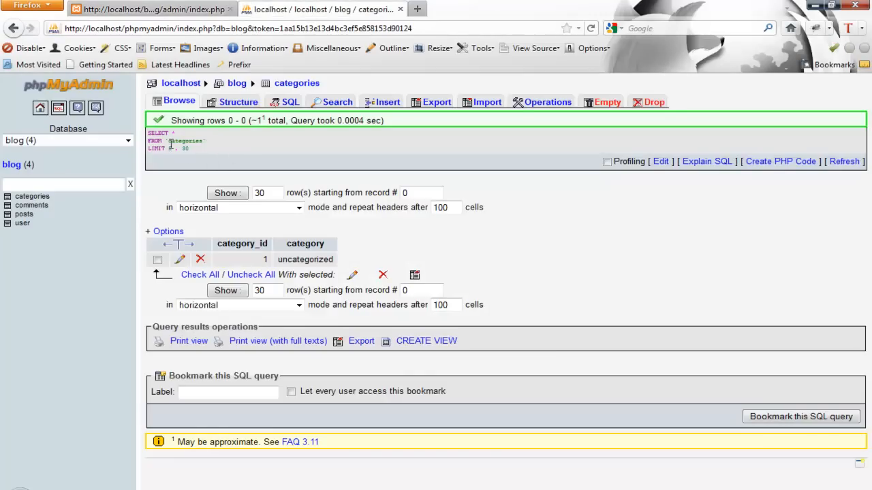
{"action": "double_click", "coordinate": [185, 140]}
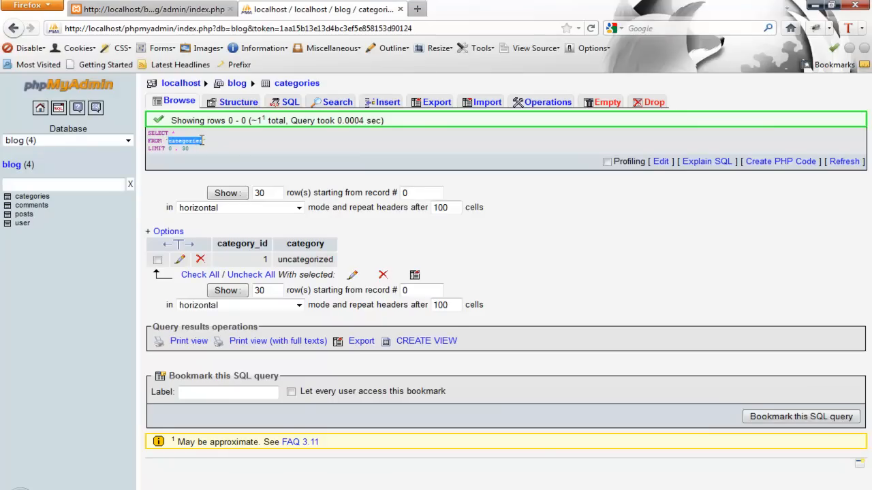
{"action": "mouse_move", "coordinate": [697, 144]}
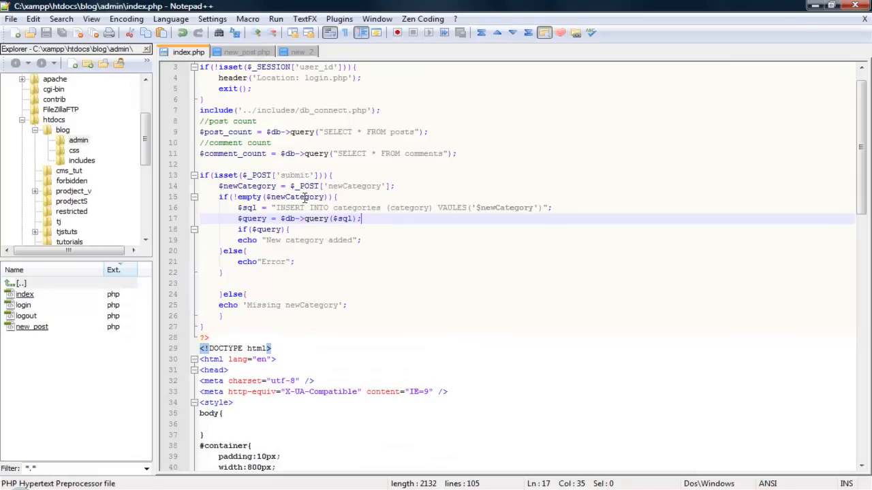
Change VALUES('$newCategory') to VALUES('".$newCategory."') on line 16 of the insert query
{"action": "double_click", "coordinate": [354, 207]}
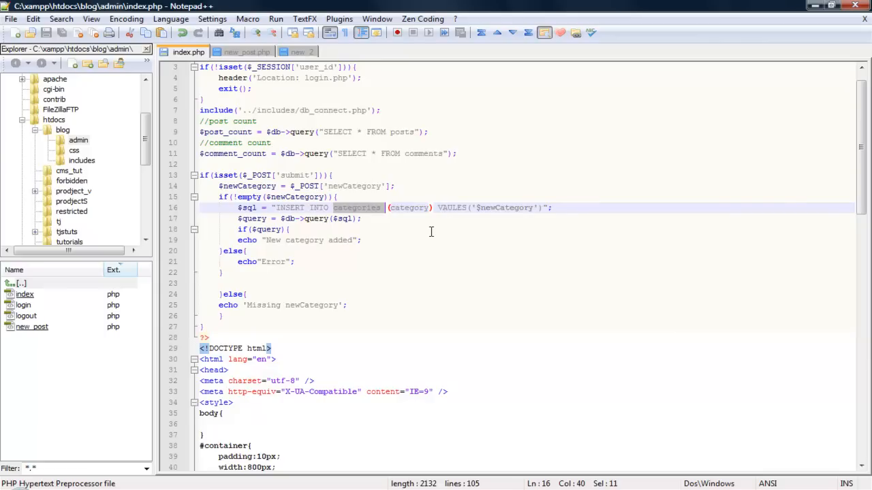
{"action": "mouse_move", "coordinate": [471, 204]}
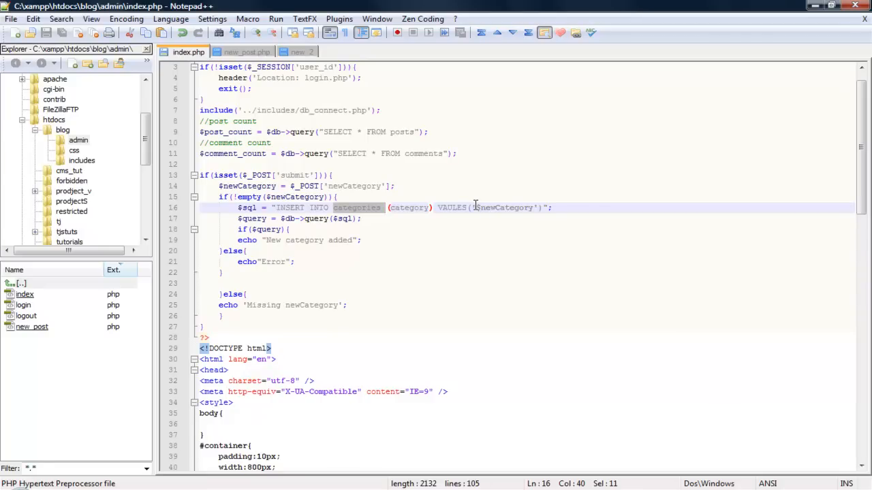
{"action": "left_click", "coordinate": [474, 207]}
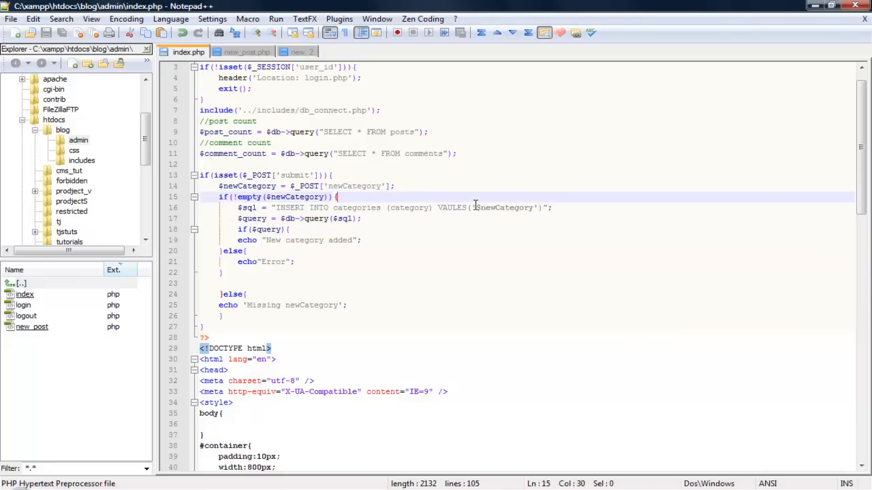
{"action": "left_click", "coordinate": [286, 229]}
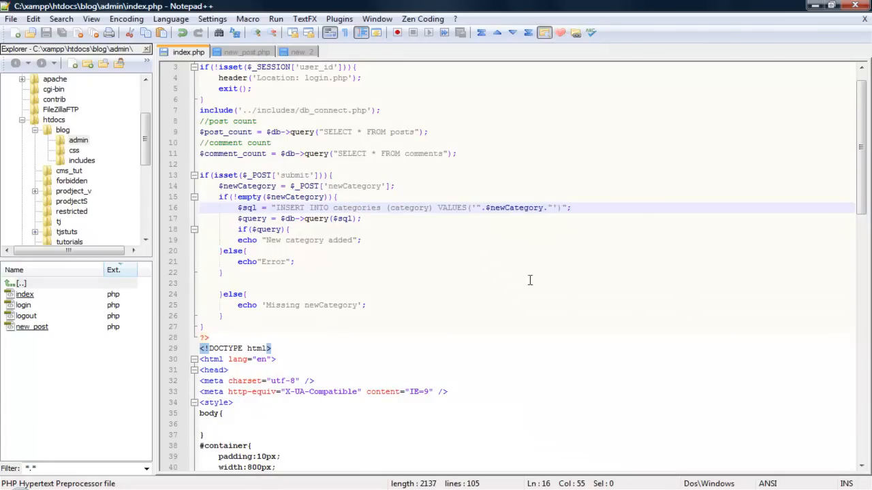
{"action": "left_click", "coordinate": [452, 207]}
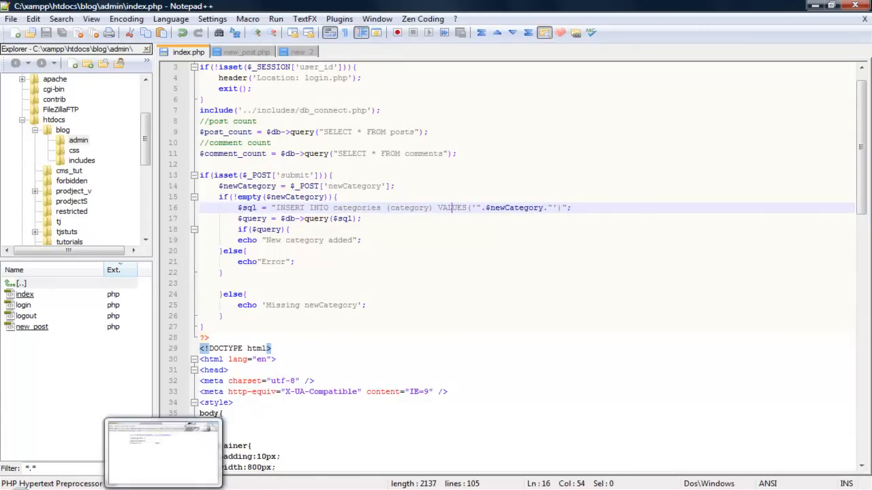
Enter Site News in the Add New Category field and submit it, getting 'New category added'
{"action": "left_click", "coordinate": [162, 449]}
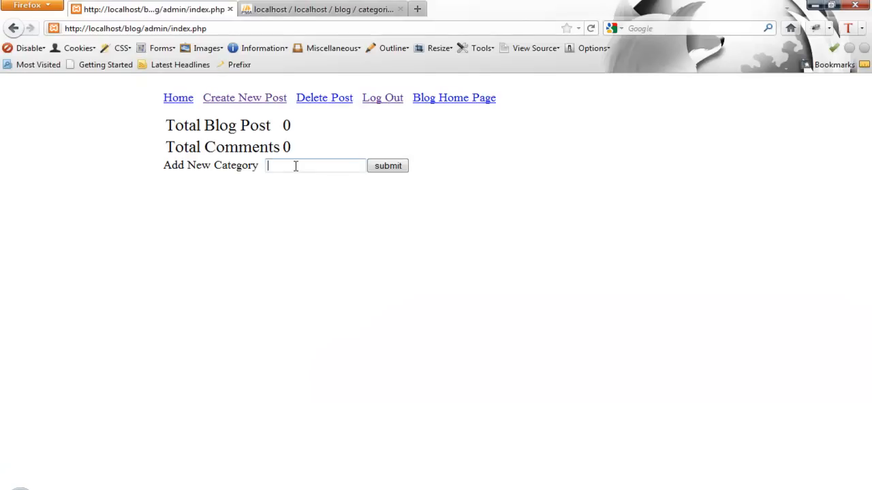
{"action": "type", "text": "Site News"}
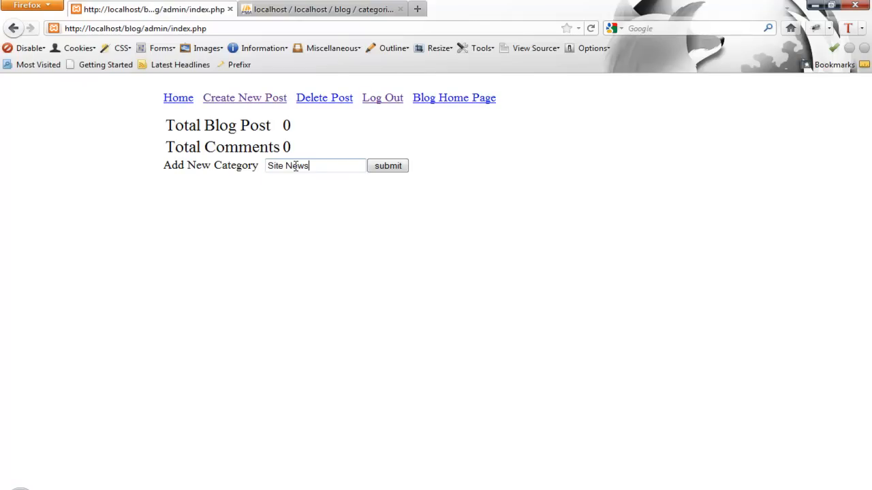
{"action": "left_click", "coordinate": [387, 166]}
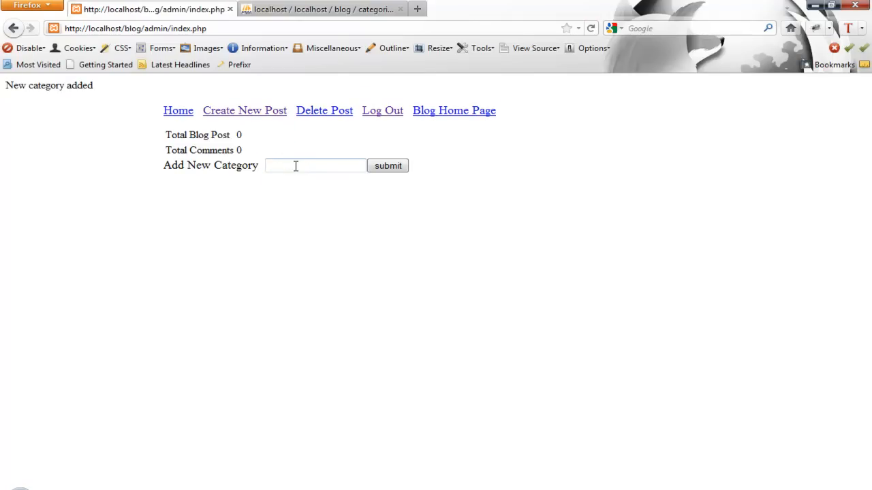
{"action": "left_click", "coordinate": [321, 8]}
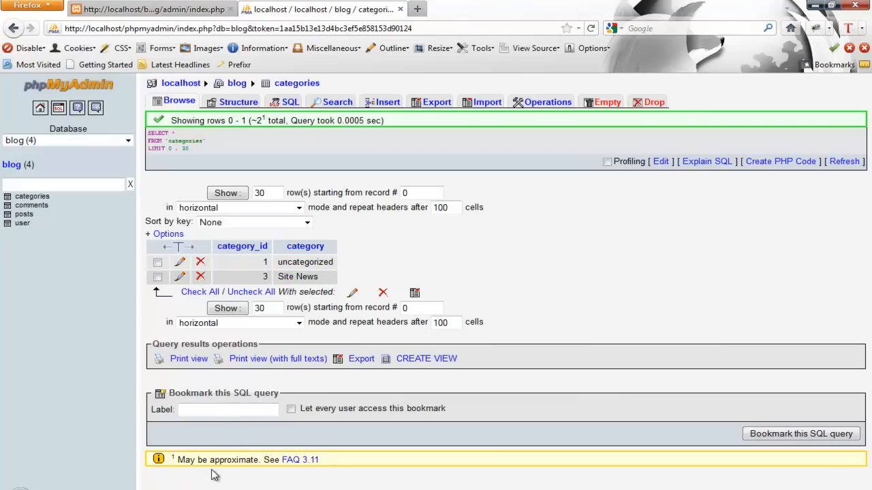
{"action": "mouse_move", "coordinate": [350, 442]}
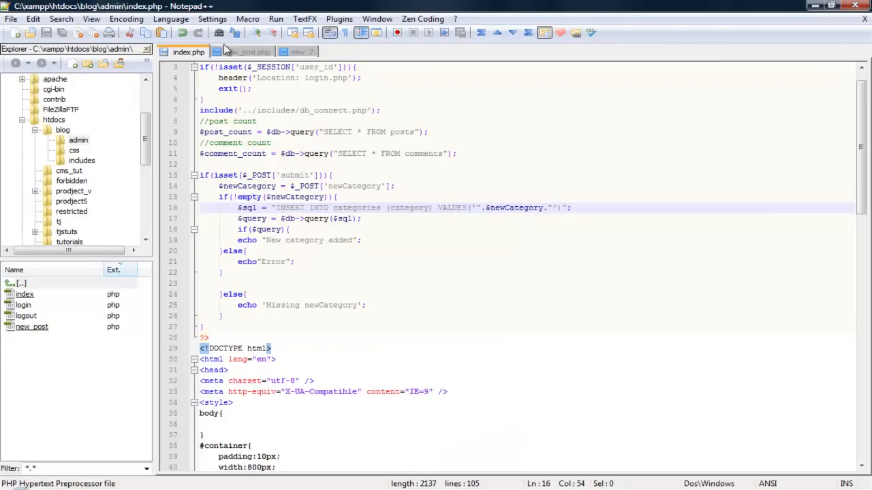
{"action": "mouse_move", "coordinate": [246, 52]}
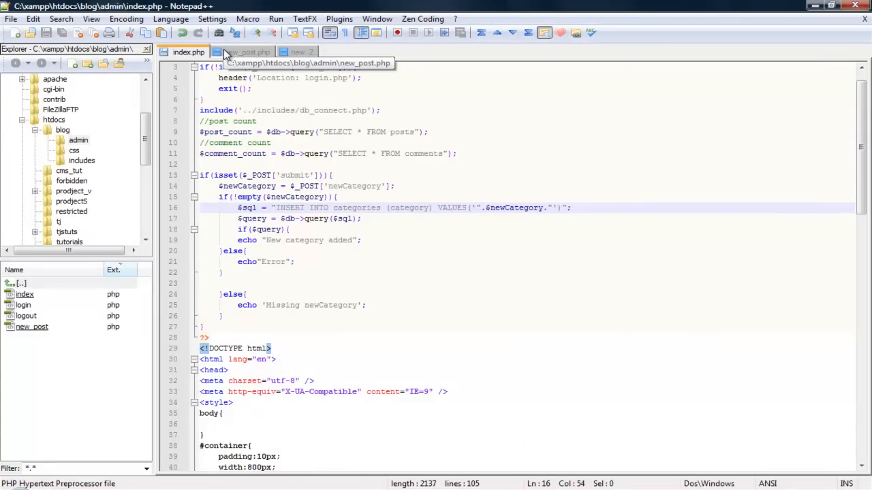